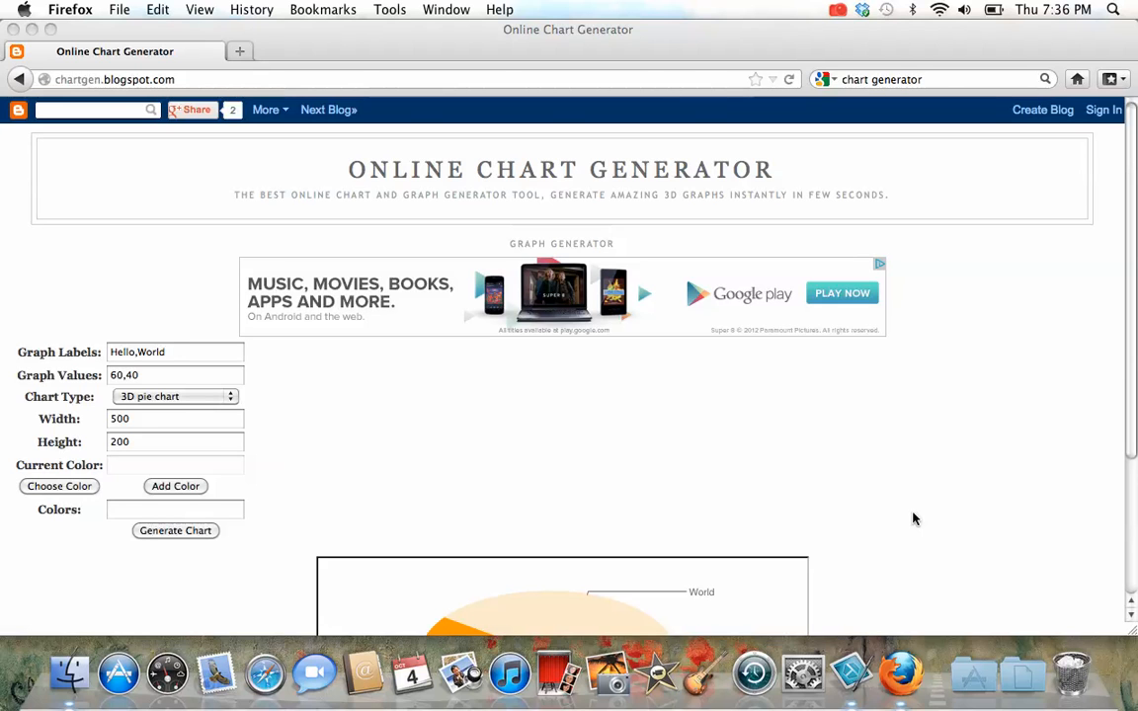
mouse_move(1085, 452)
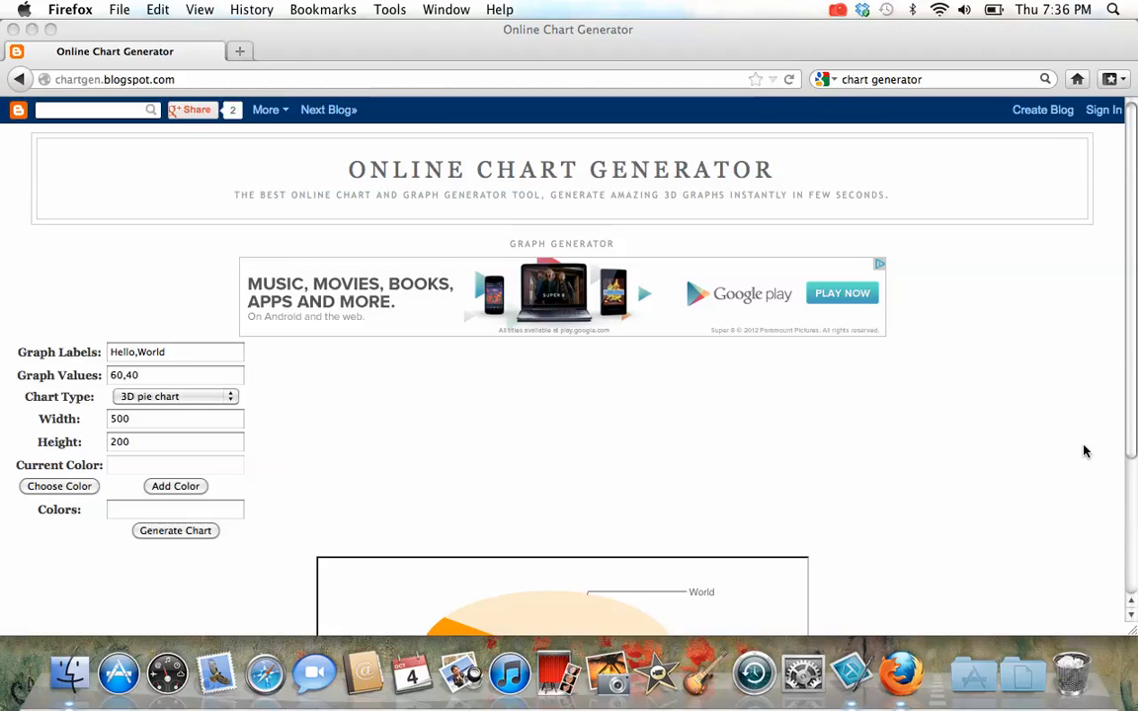
- Keep the 3D pie chart type and set the graph labels to Yes and No
scroll(down, 3)
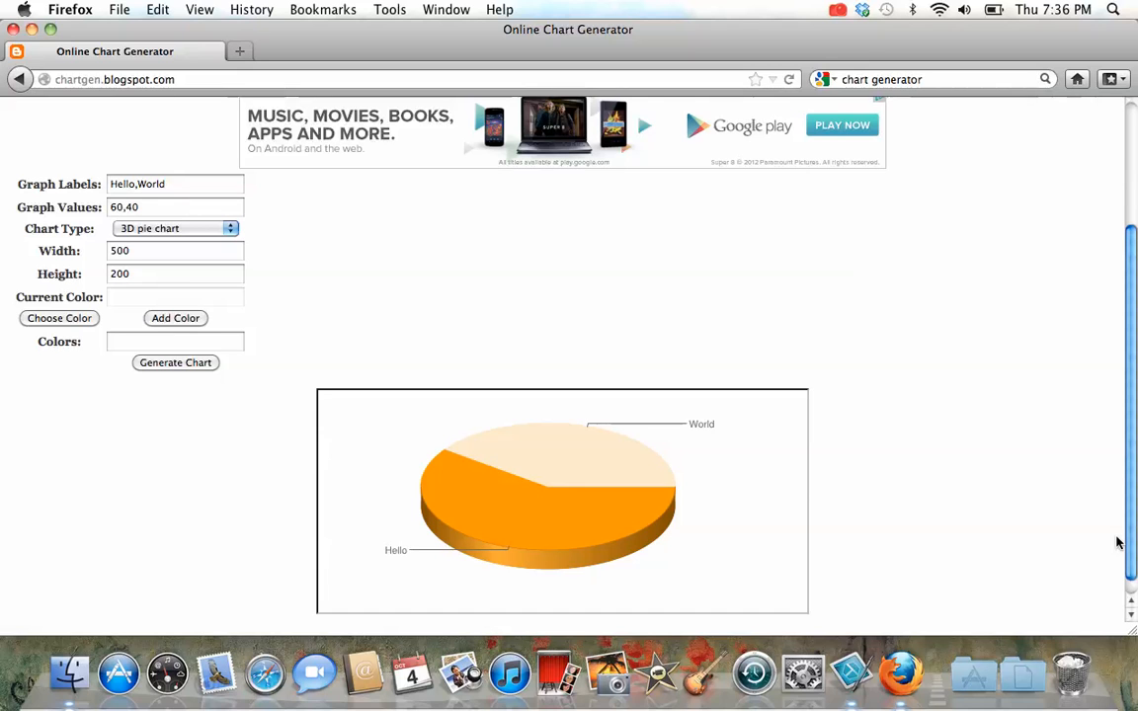
mouse_move(287, 210)
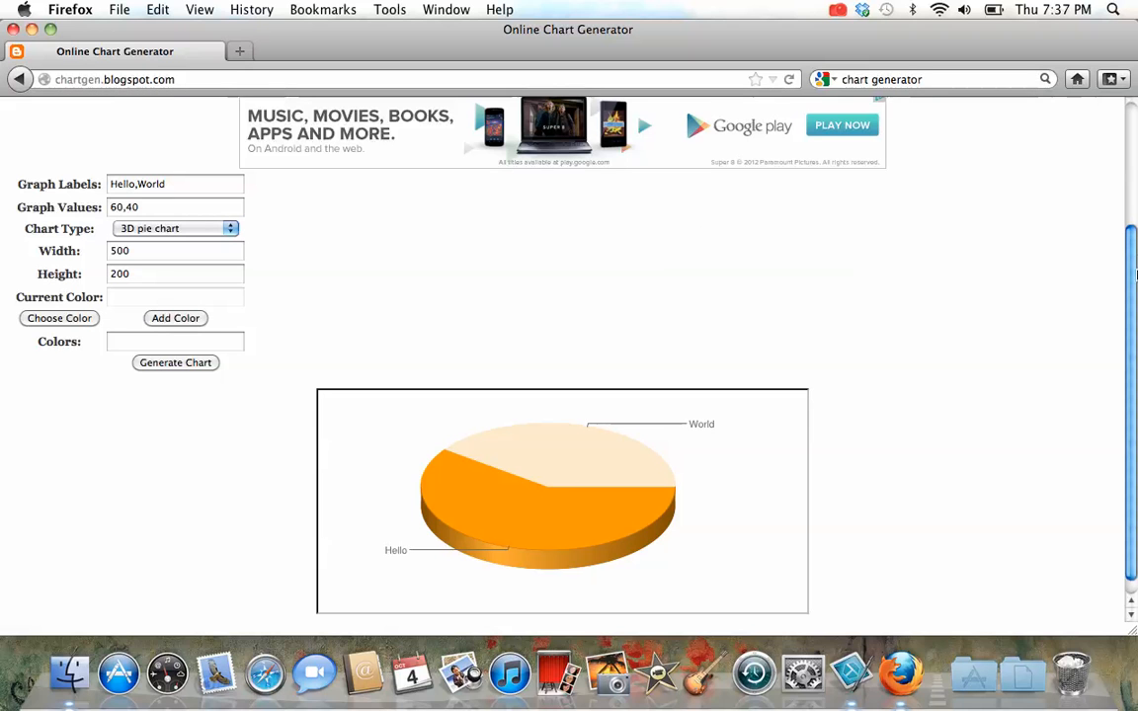
scroll(up, 3)
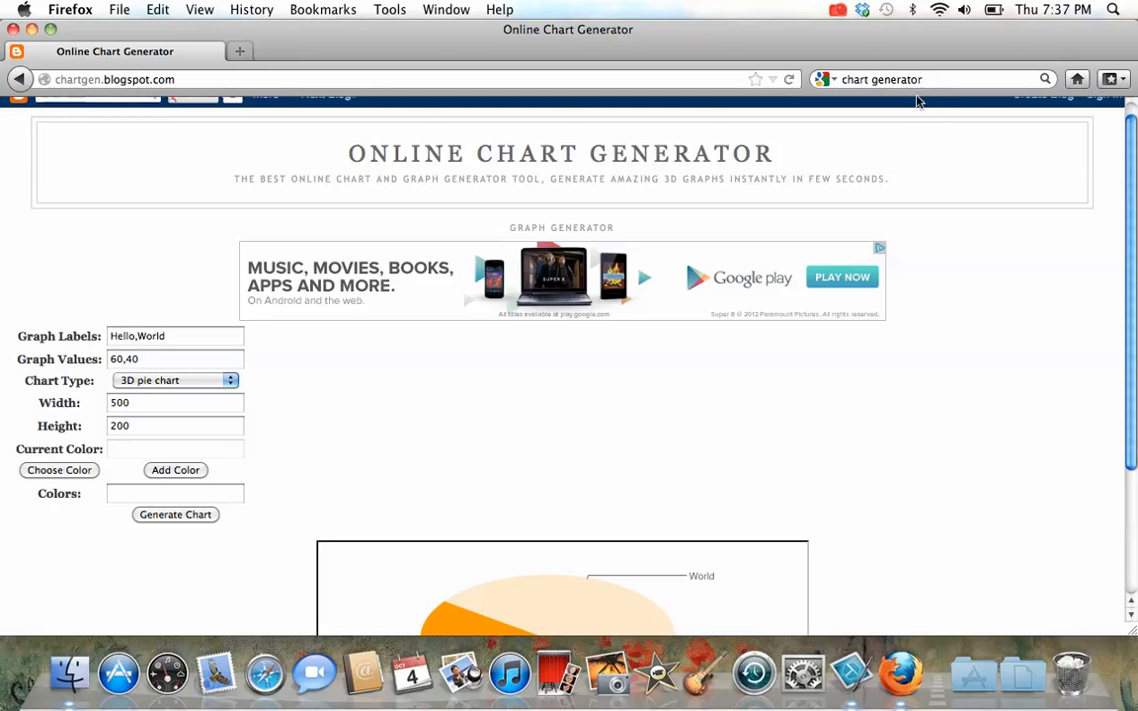
mouse_move(993, 232)
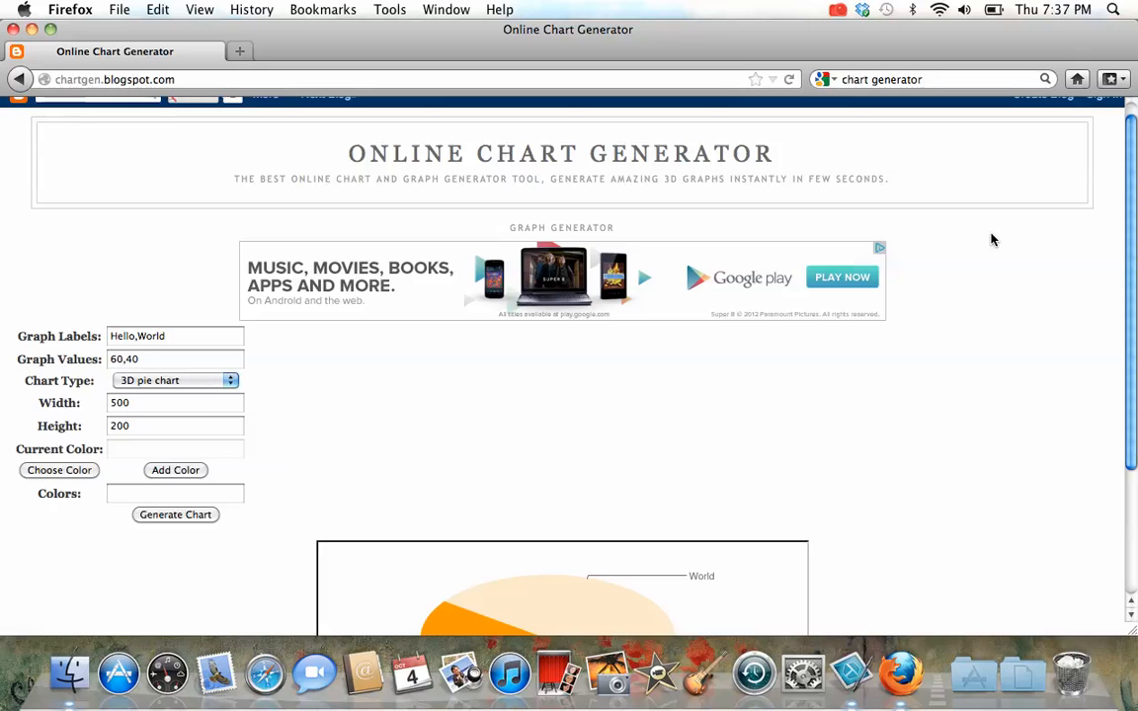
mouse_move(161, 317)
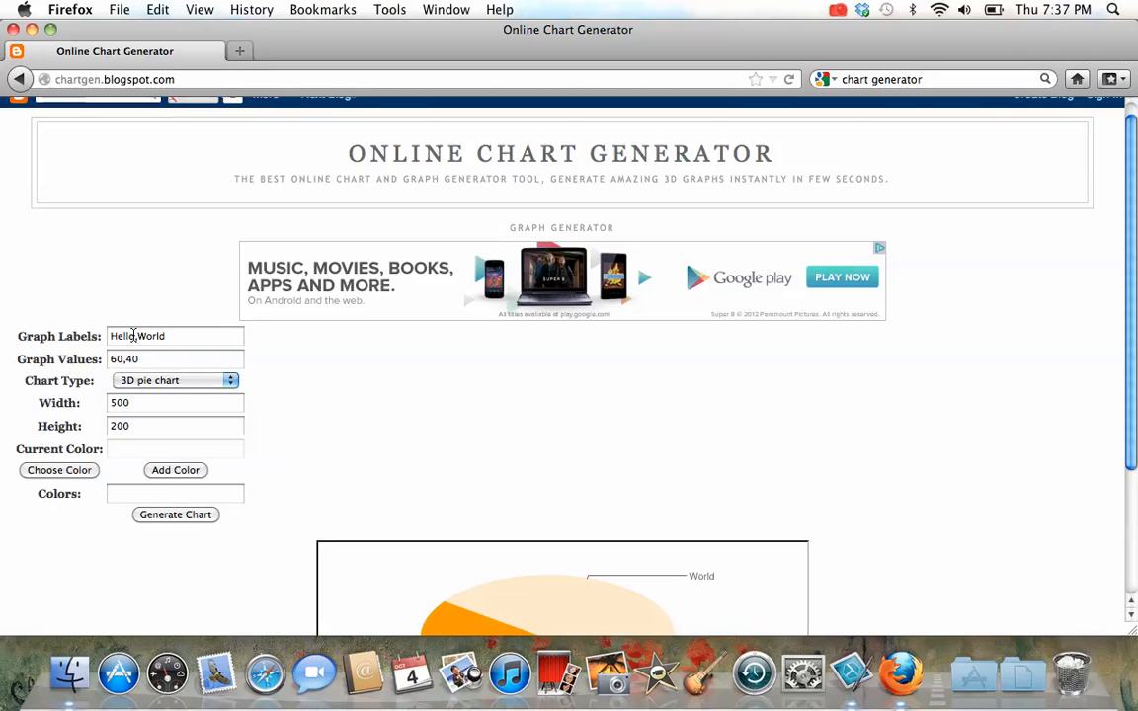
click(174, 336)
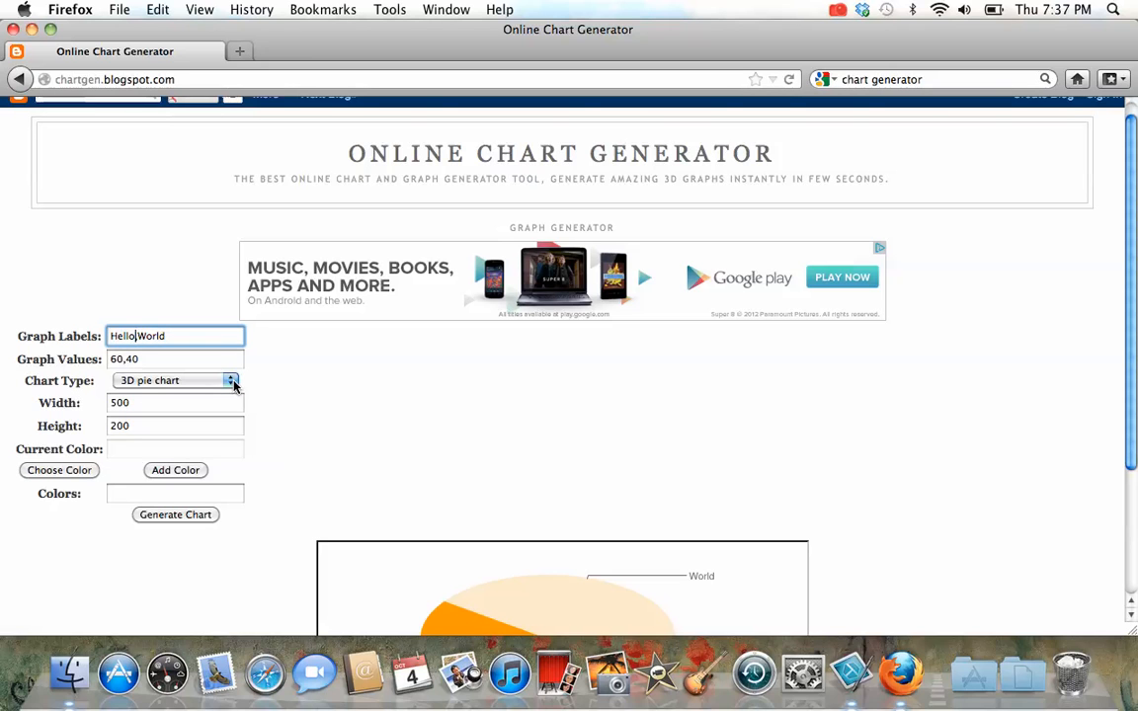
click(231, 380)
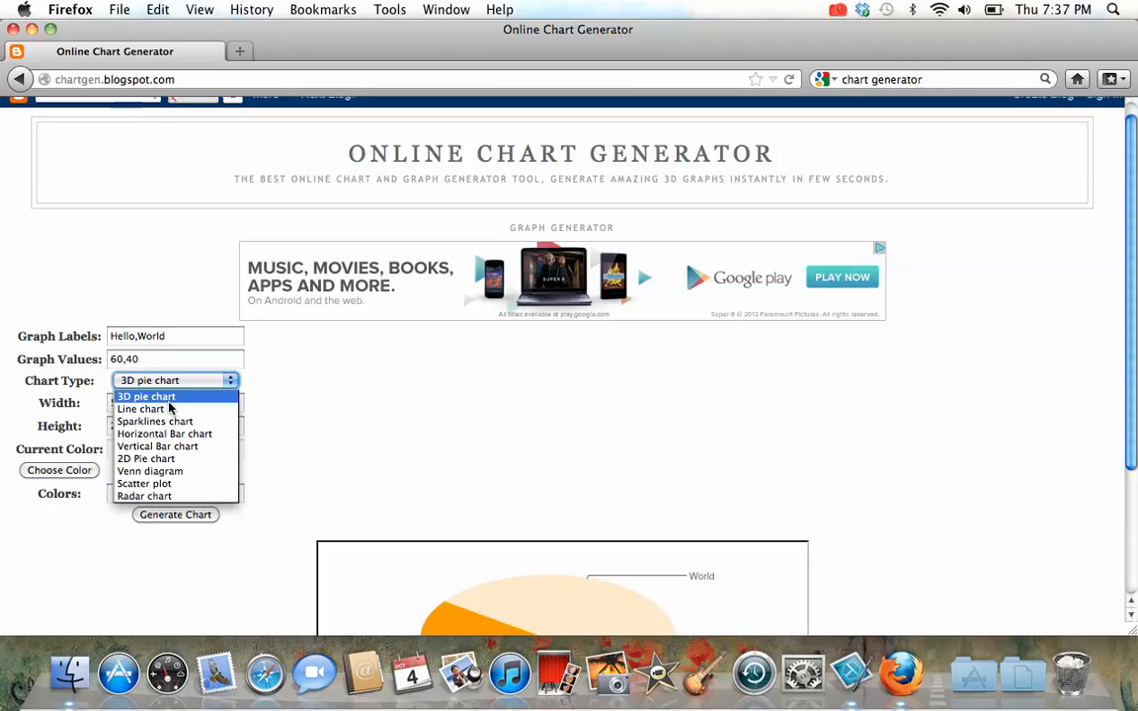
mouse_move(207, 398)
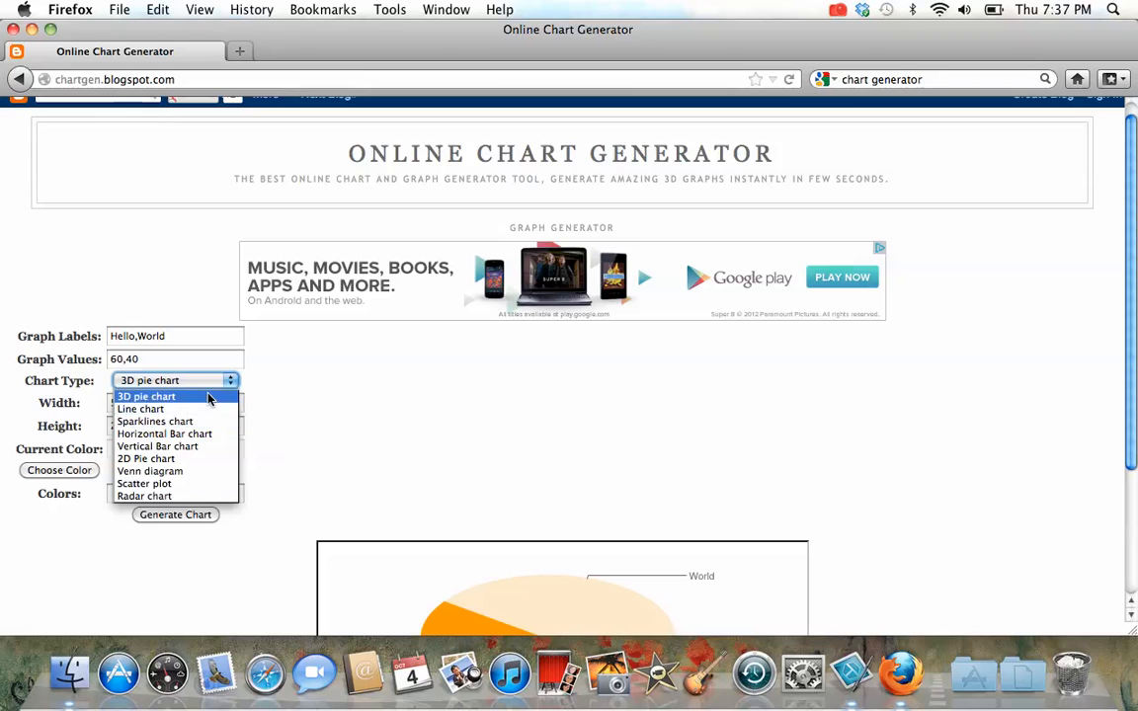
click(146, 396)
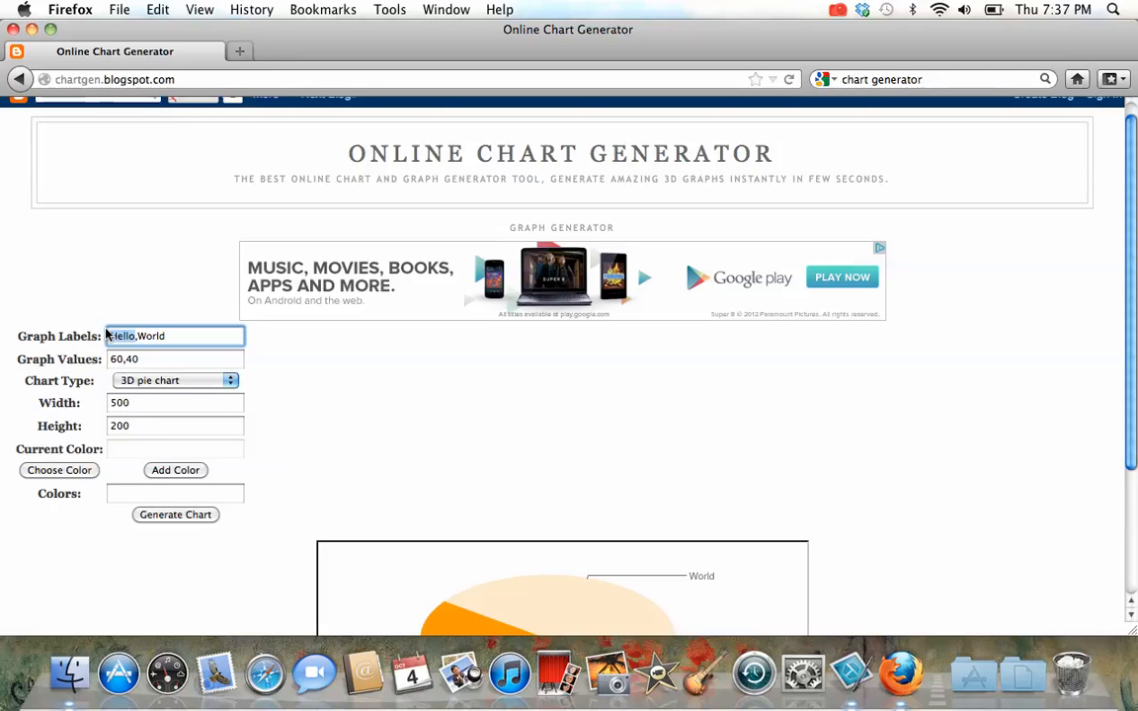
text(Yes)
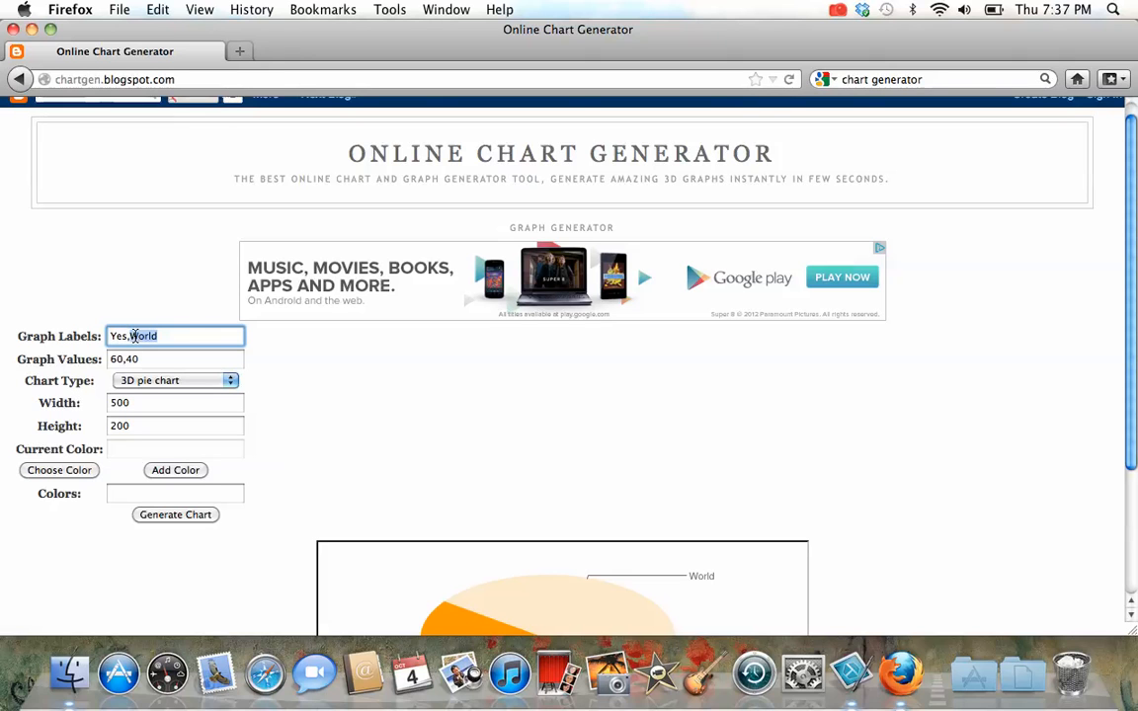
text(No)
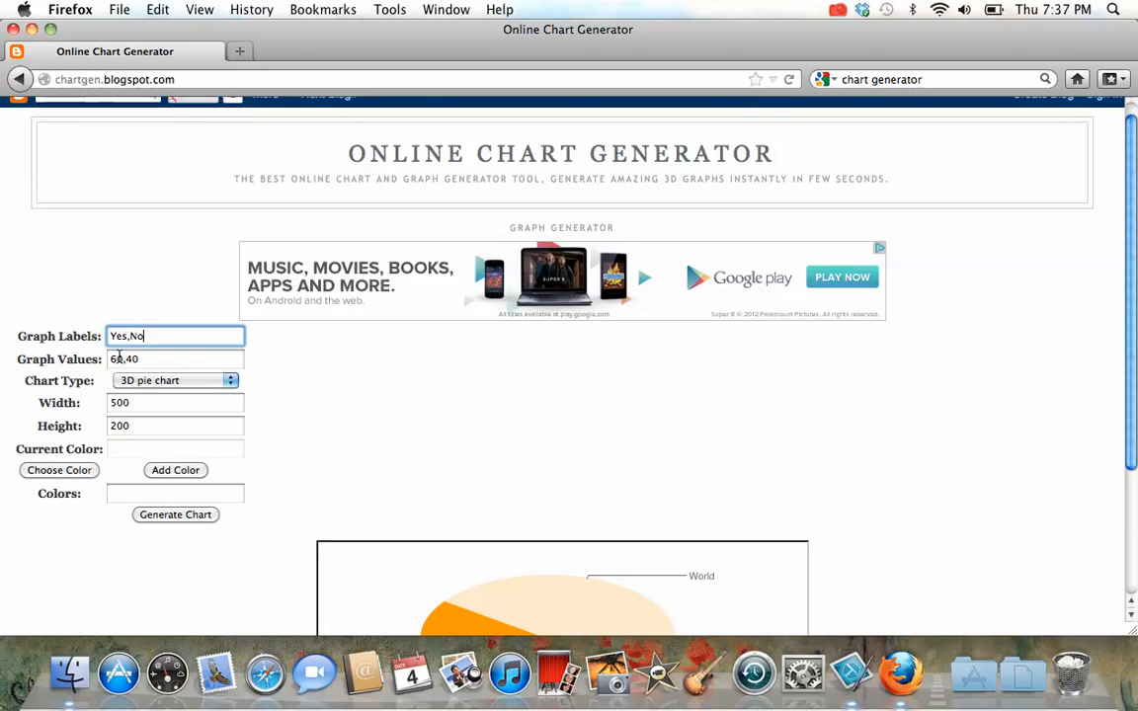
- Enter 9 as the first graph value
click(175, 359)
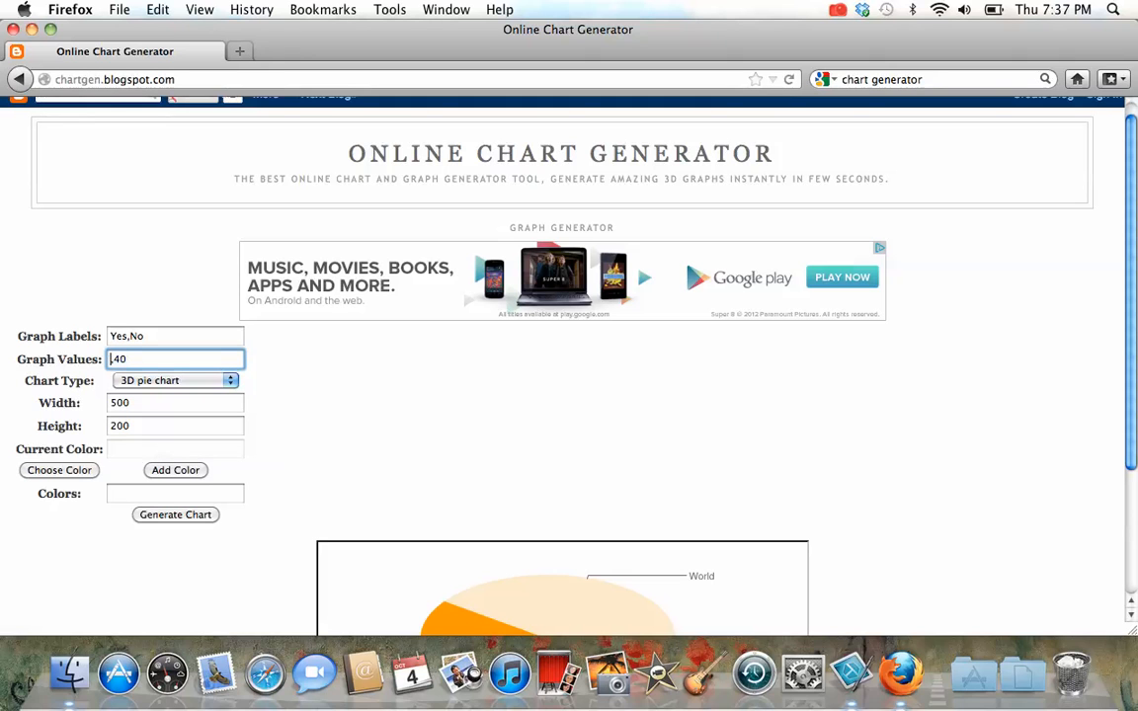
text(9,41)
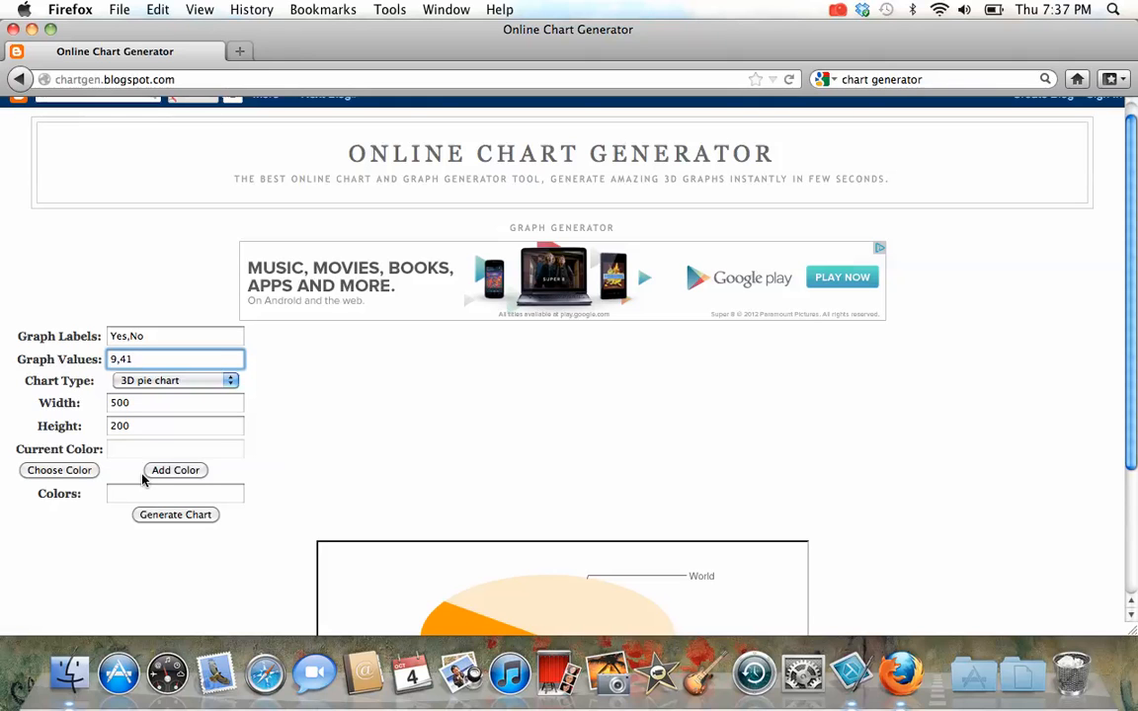
mouse_move(437, 612)
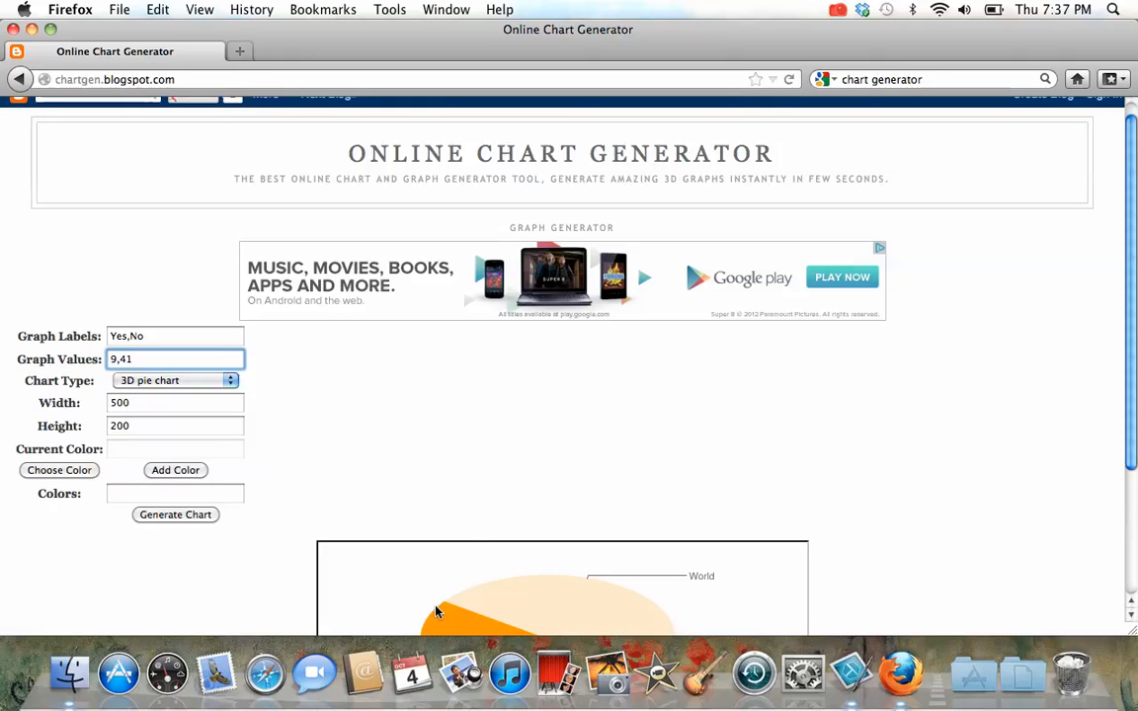
- Add red (FF3333) and blue (0000FF) slice colours and regenerate the Yes/No pie chart
click(58, 469)
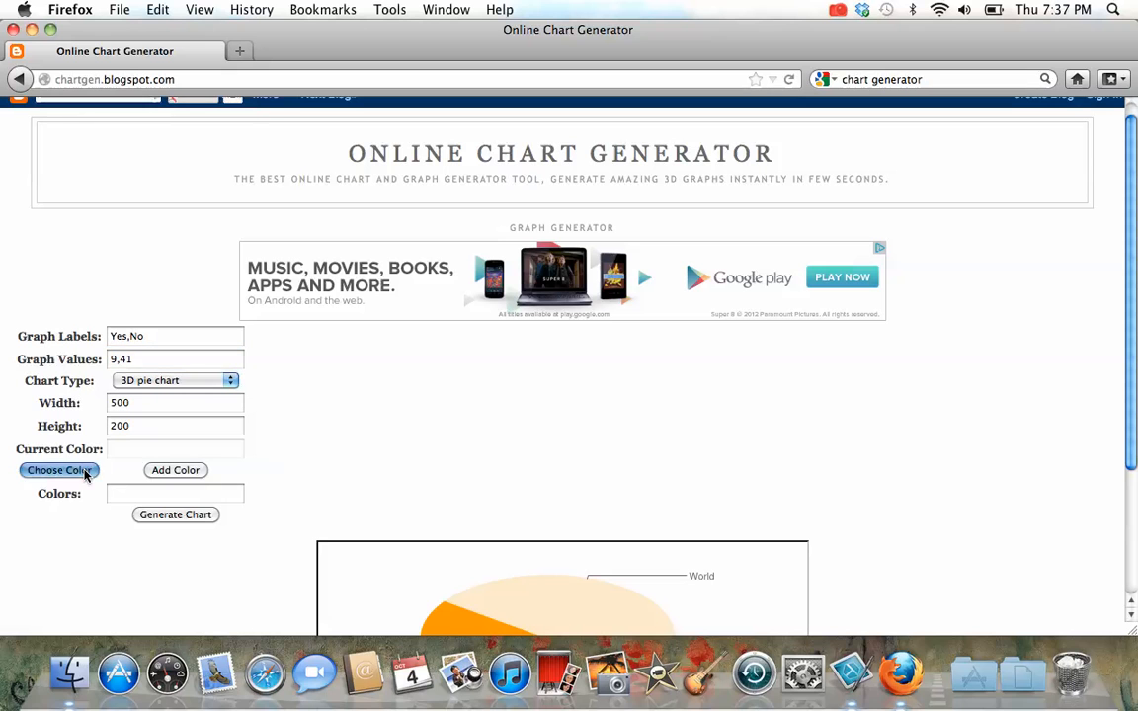
click(58, 469)
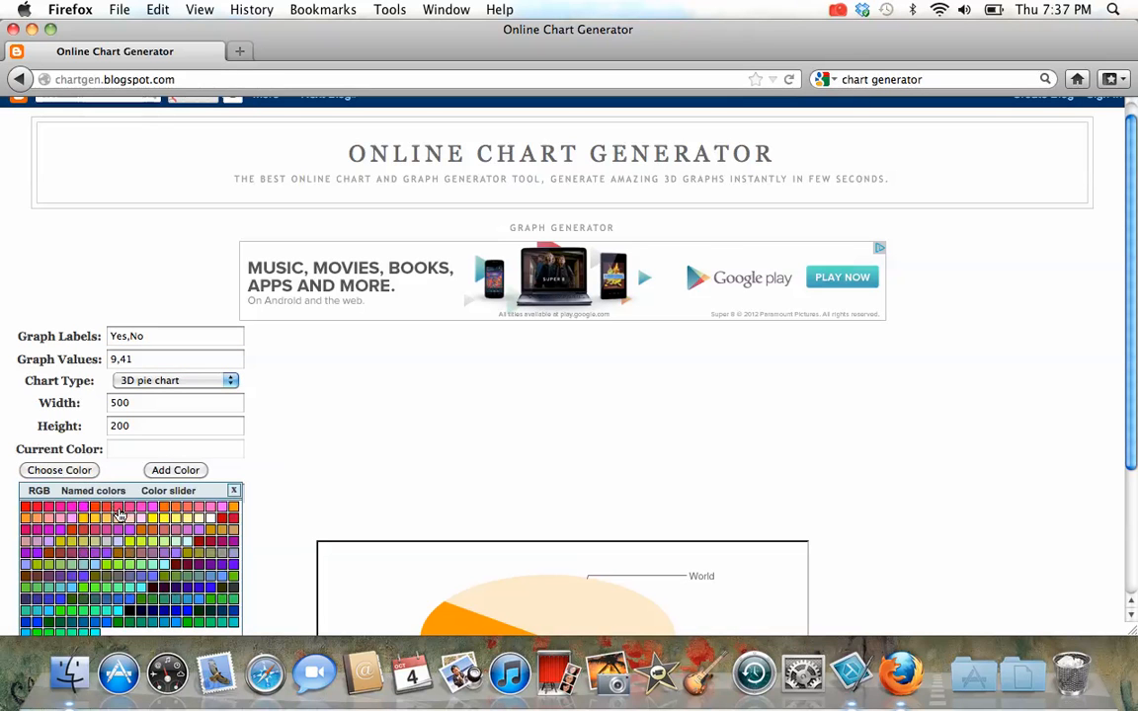
click(26, 505)
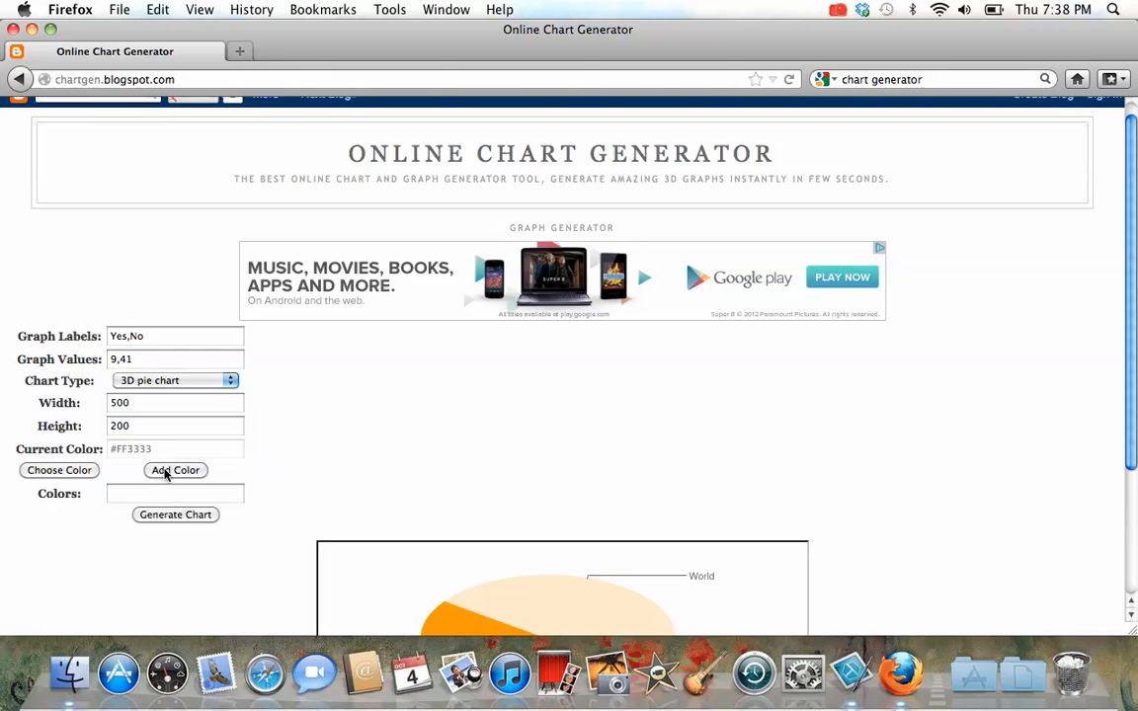
click(58, 470)
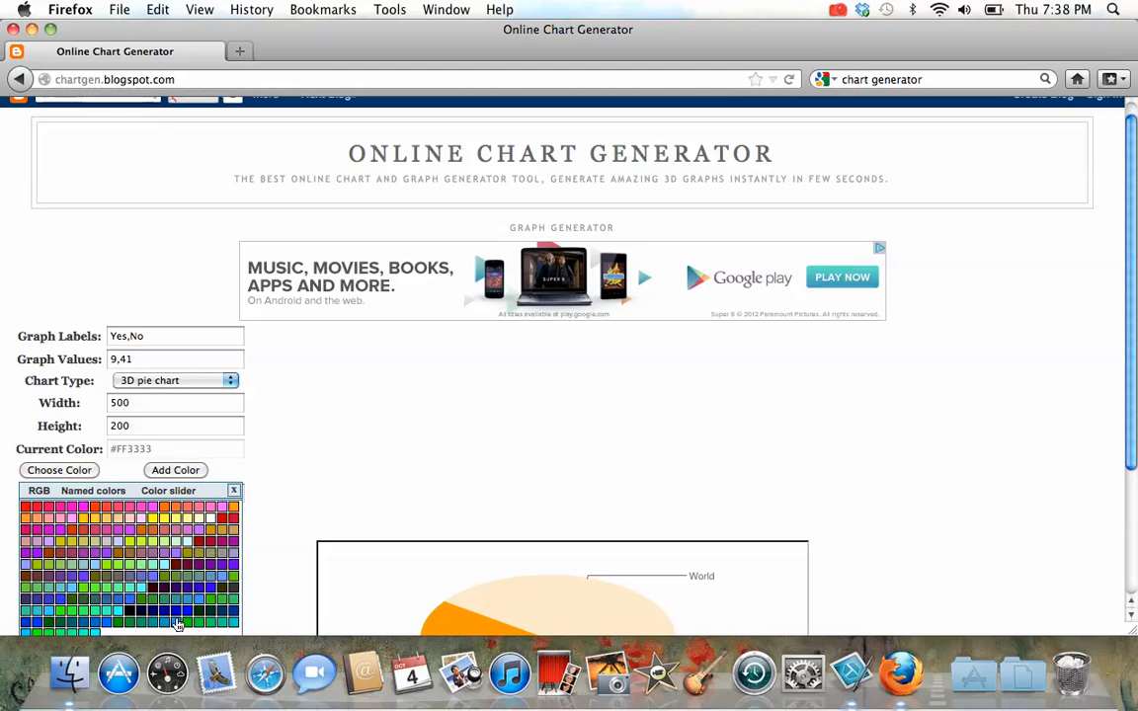
click(175, 469)
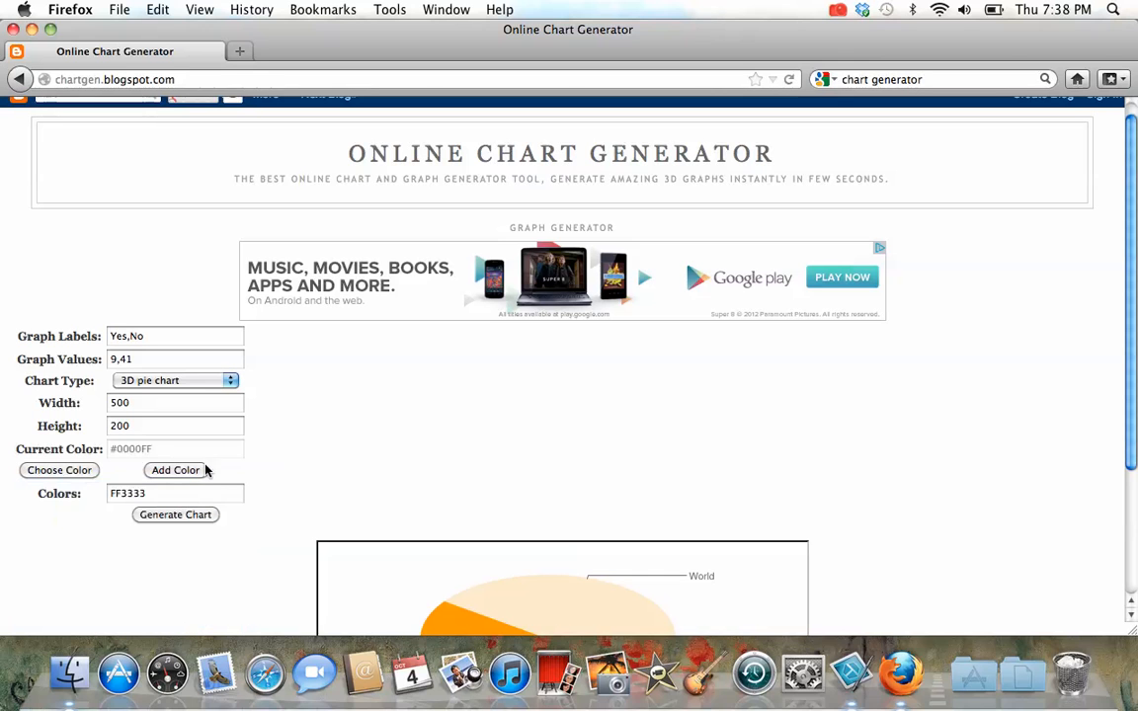
click(175, 470)
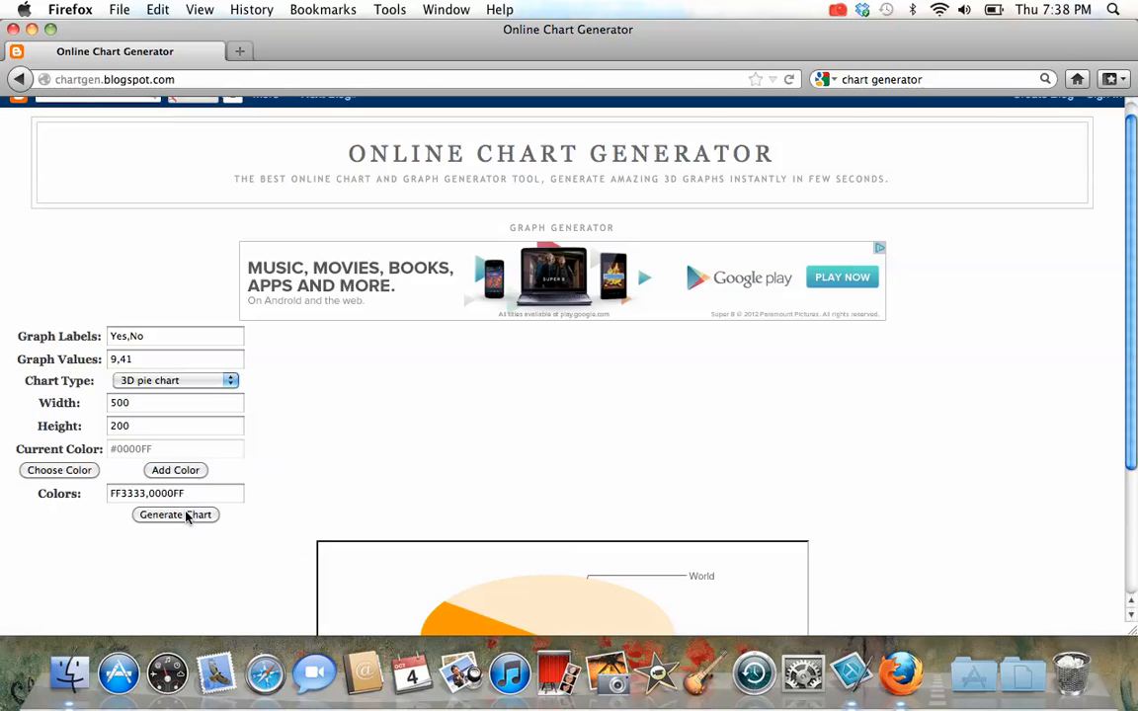
click(175, 515)
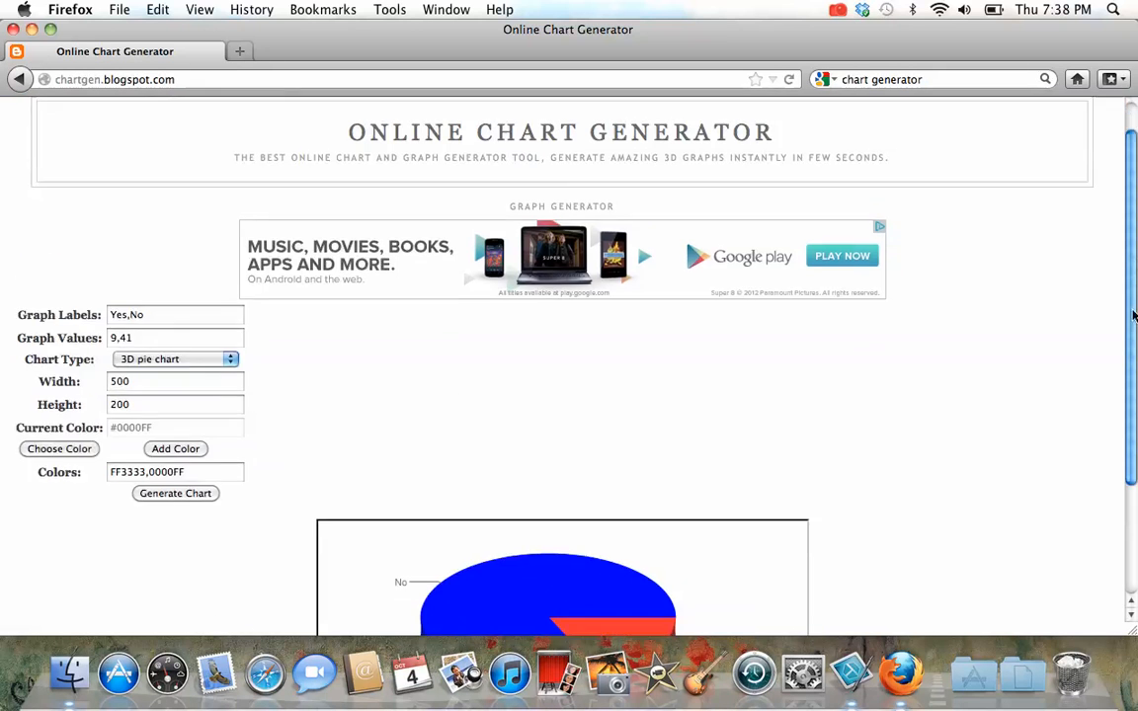
- Save the chart image from the page to the Desktop as chart.png
scroll(down, 3)
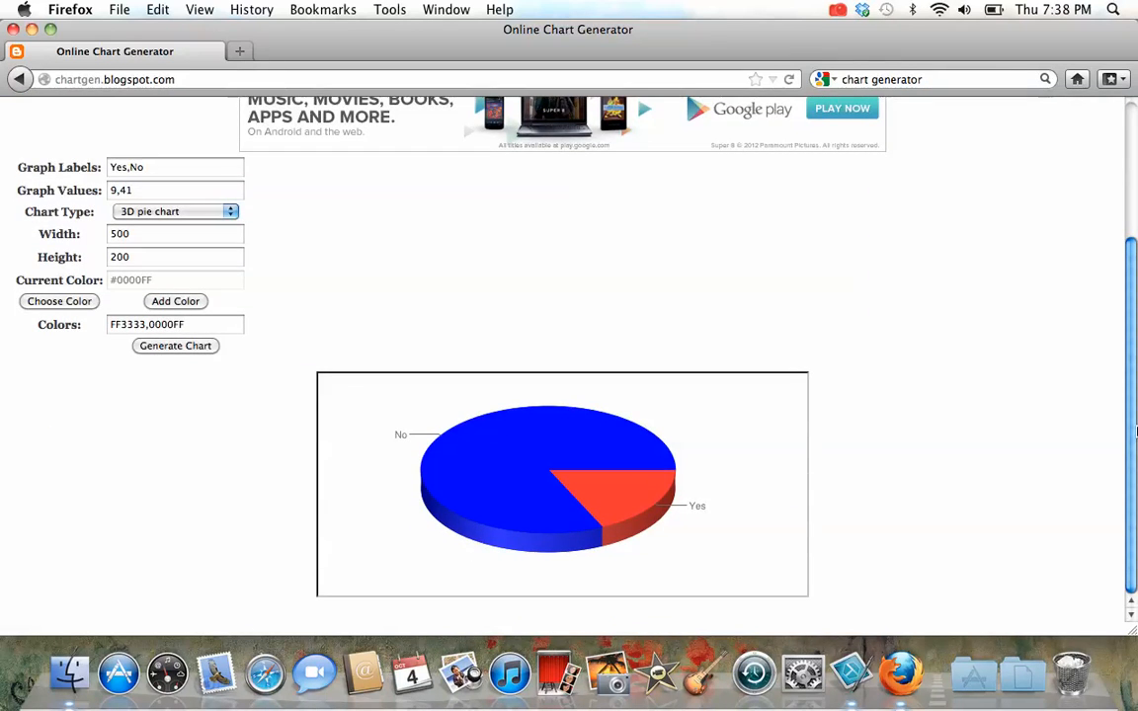
mouse_move(749, 437)
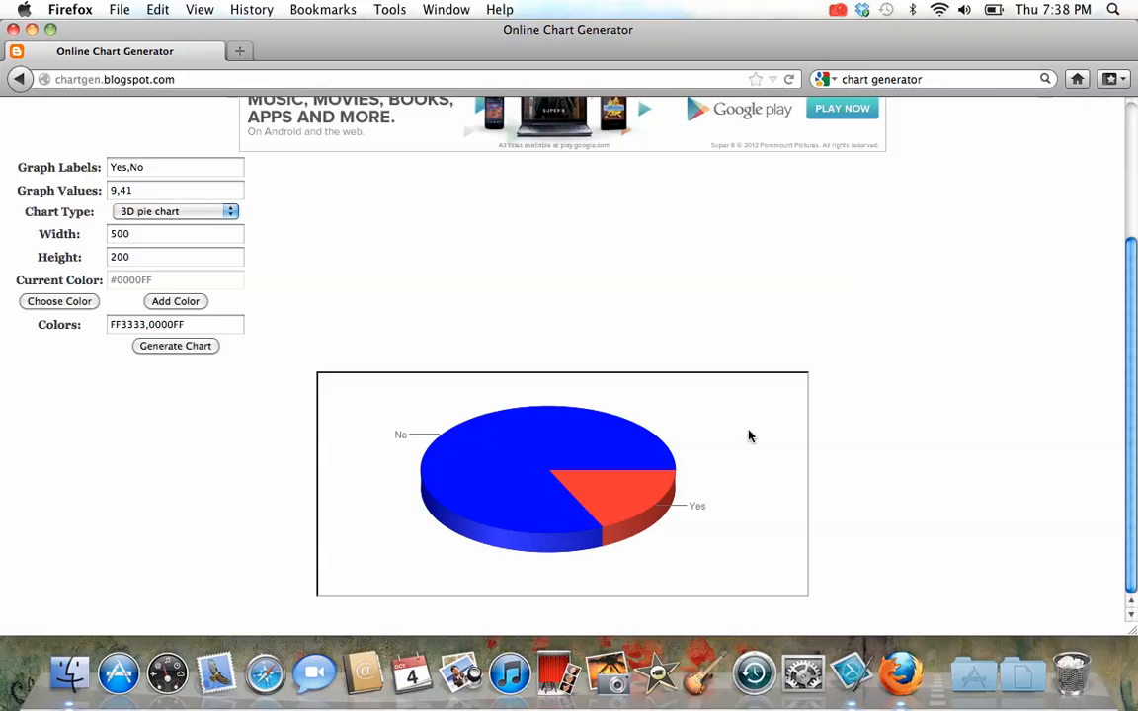
right_click(569, 440)
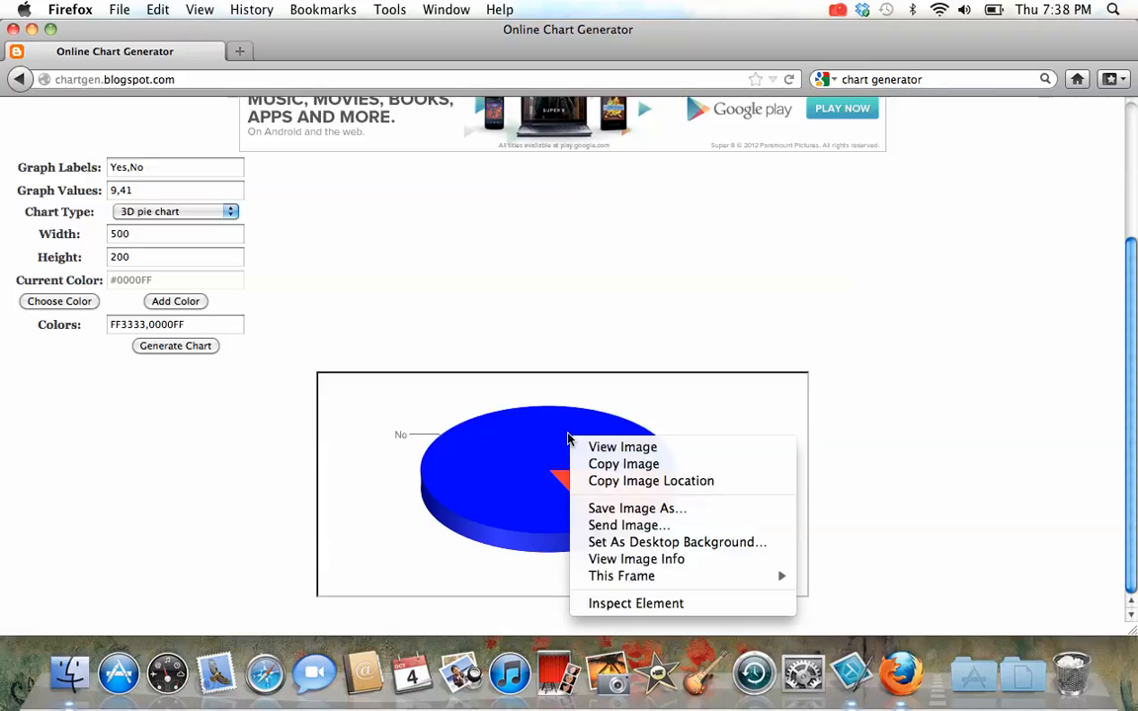
mouse_move(637, 508)
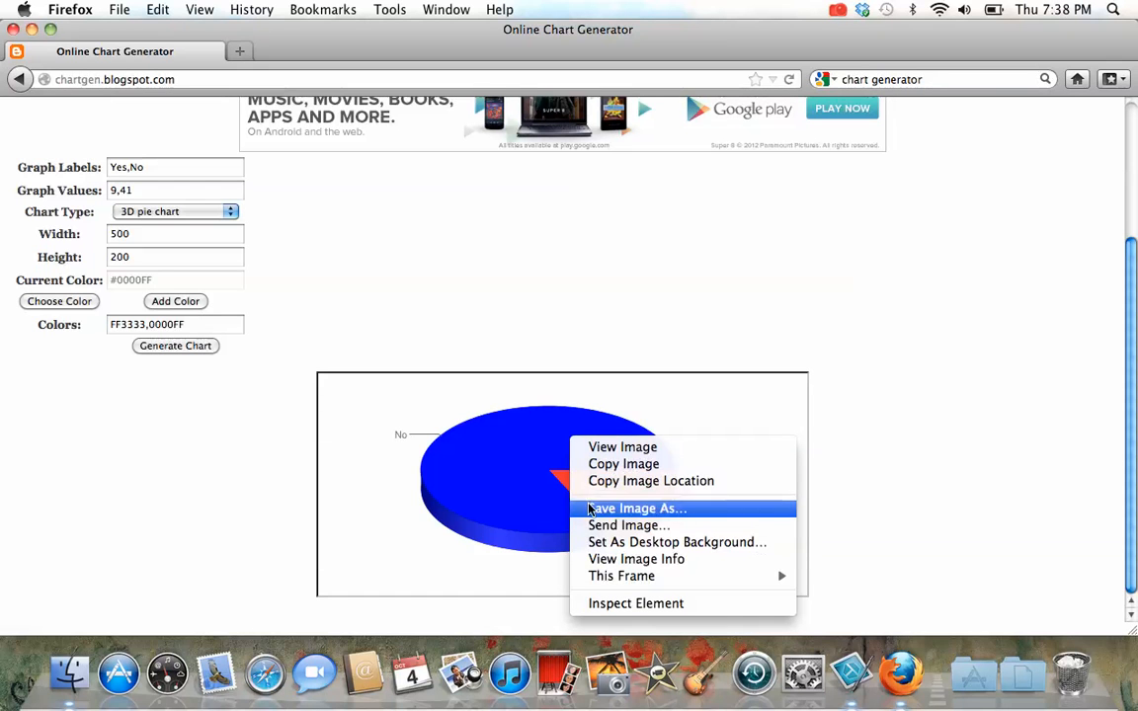
click(636, 508)
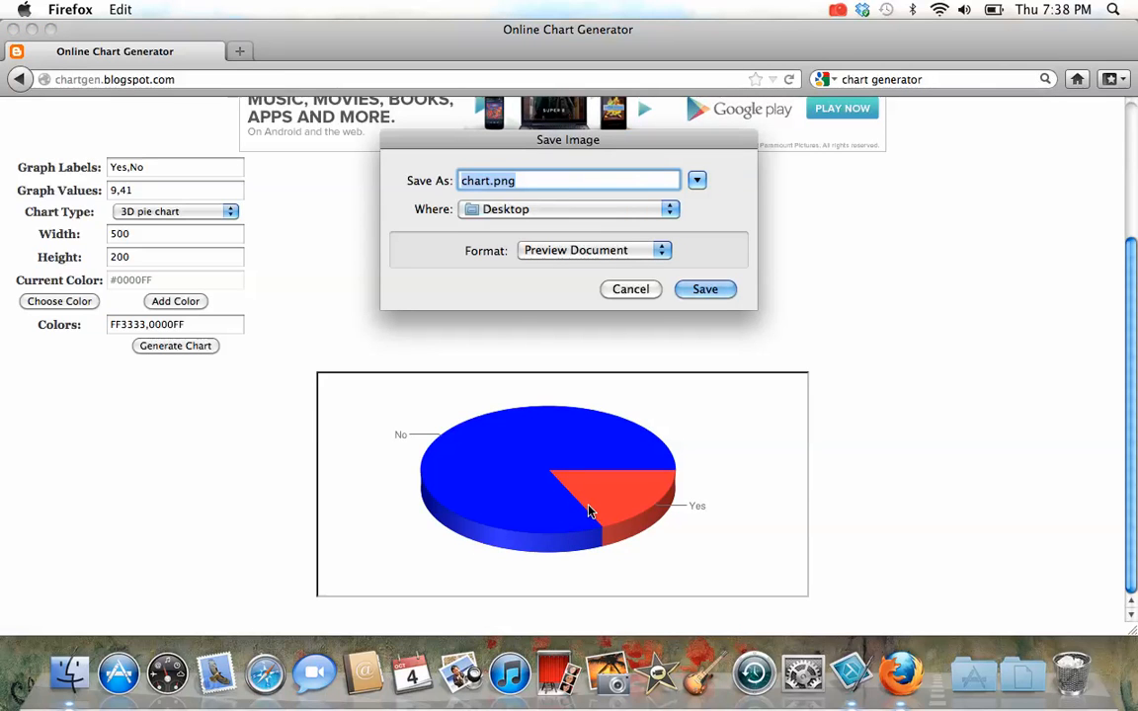
mouse_move(706, 289)
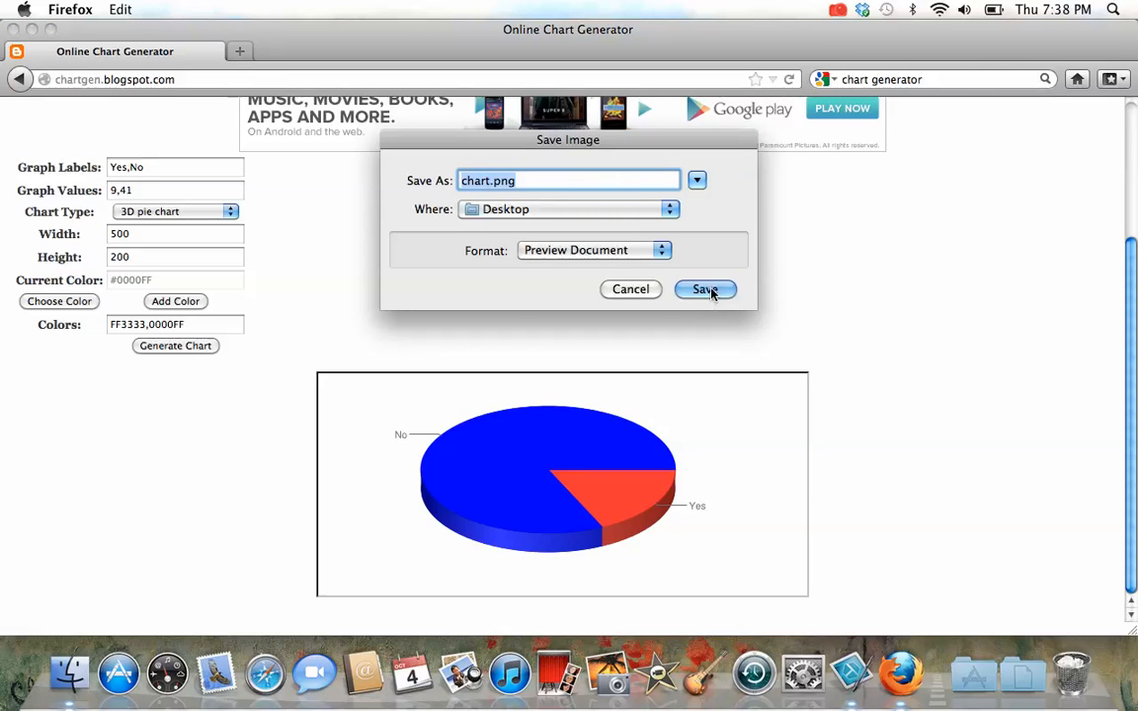
click(705, 289)
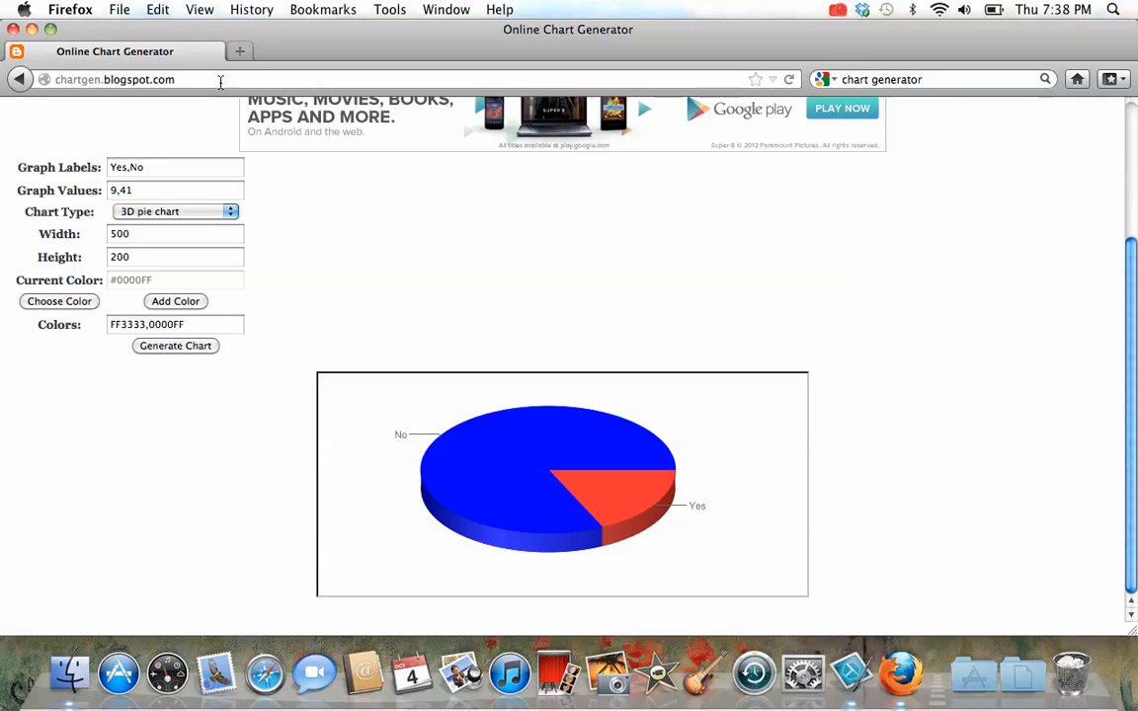
- Go to google.com in a new tab and sign in to Google Drive's home file list
click(239, 50)
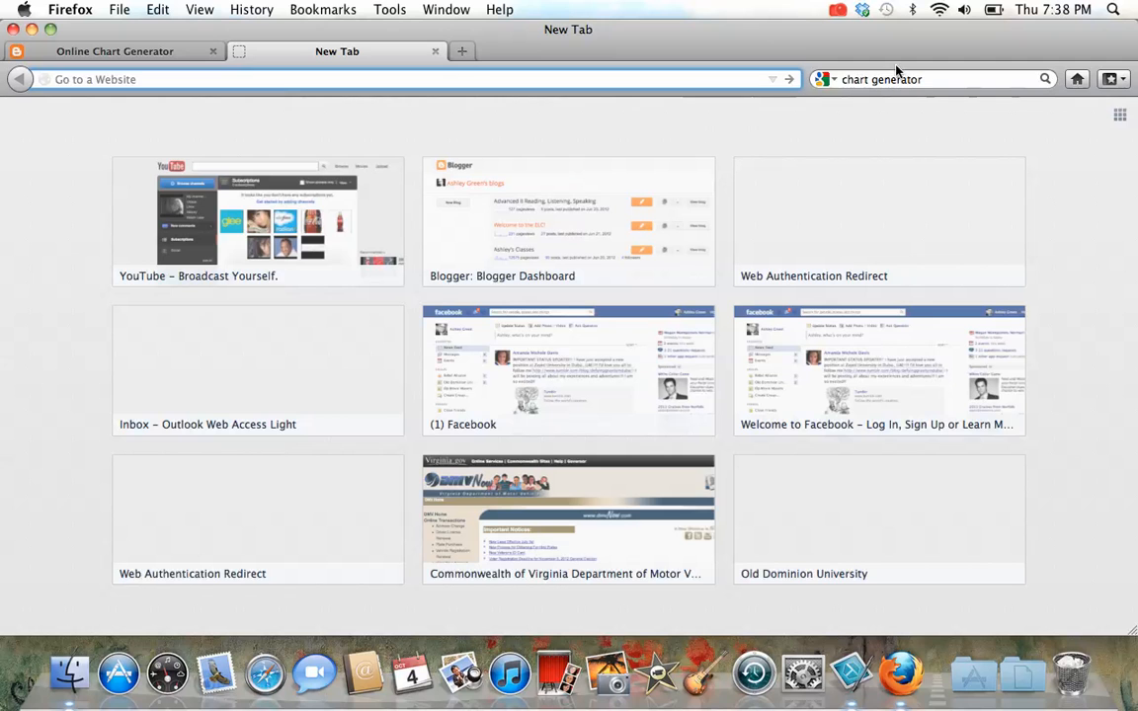
mouse_move(896, 79)
text(google.com/)
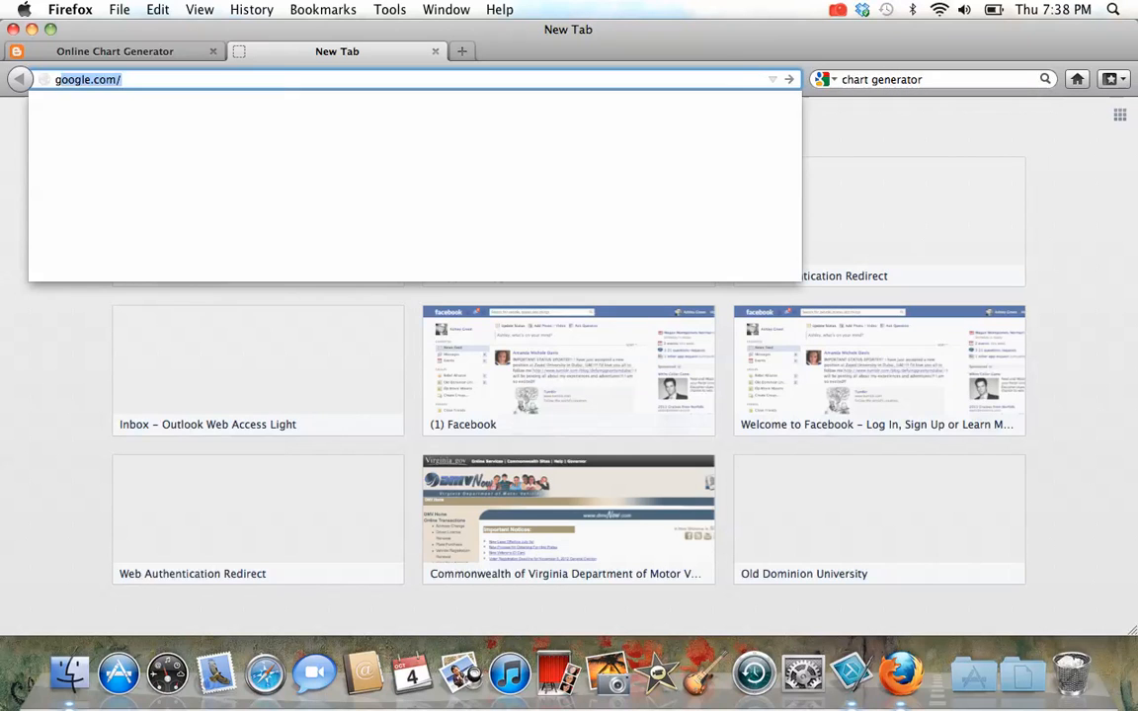
key(Return)
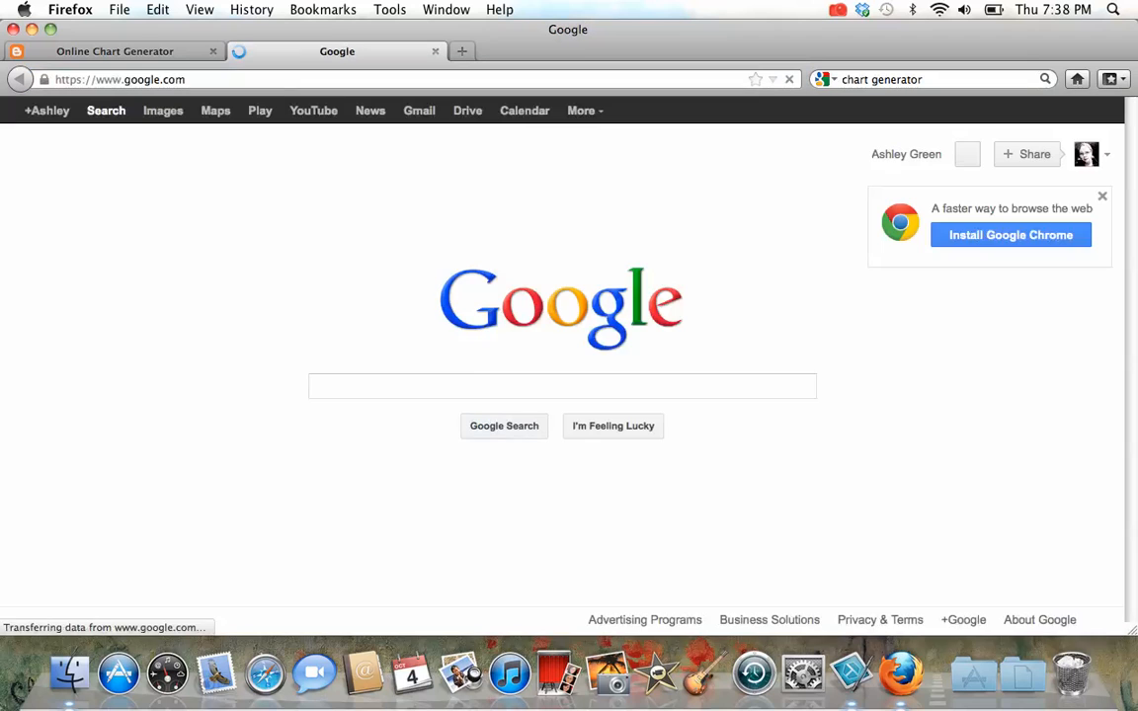
click(561, 385)
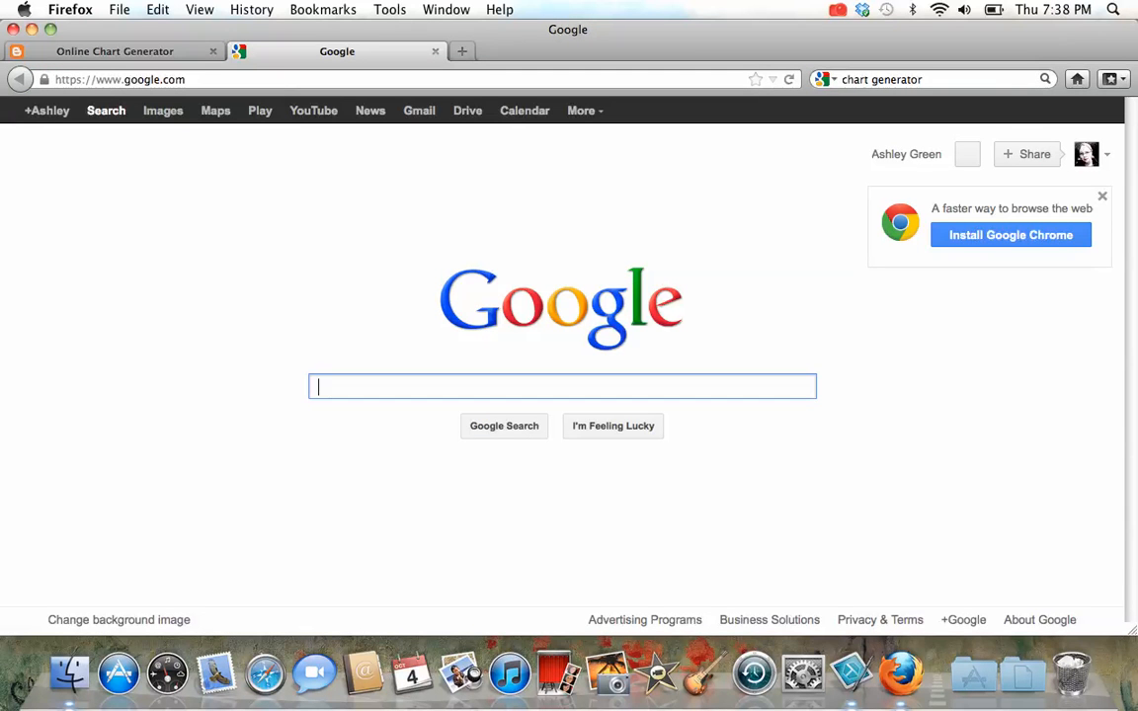
mouse_move(467, 109)
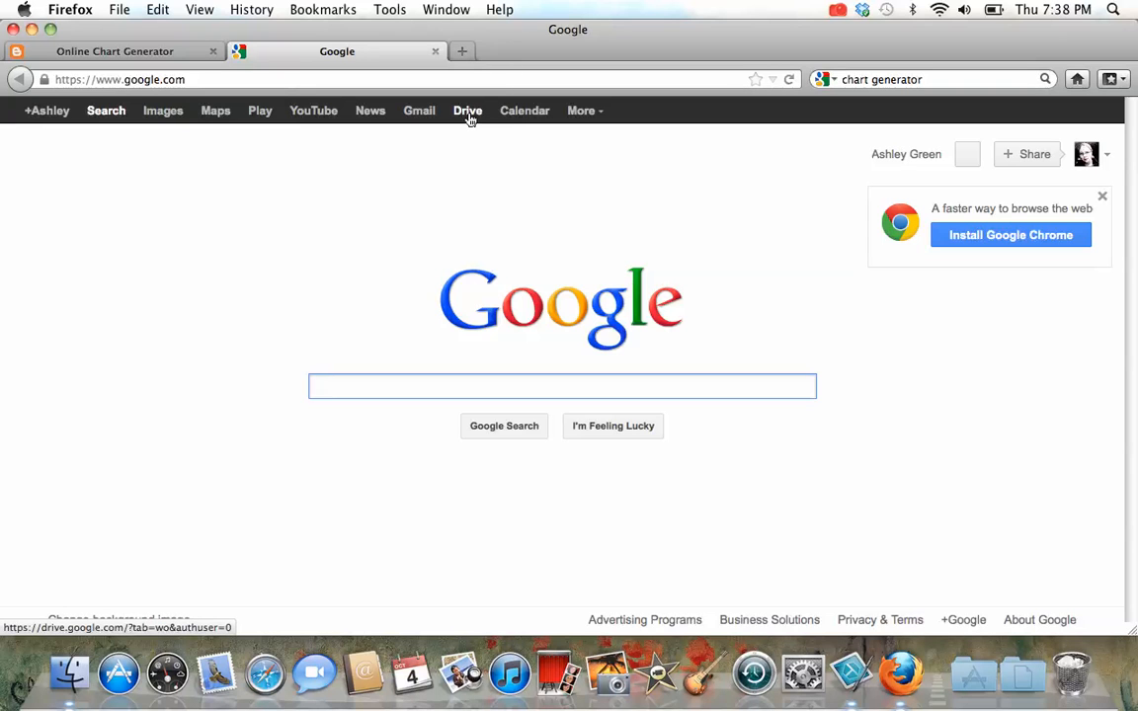
click(467, 110)
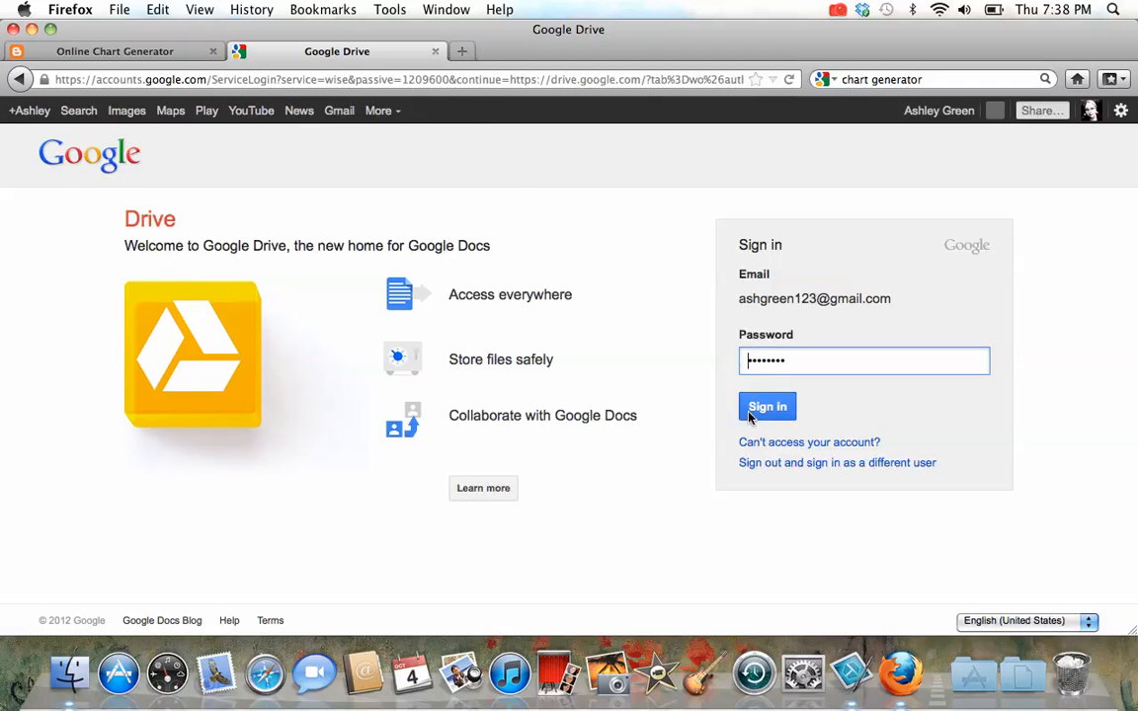
click(768, 406)
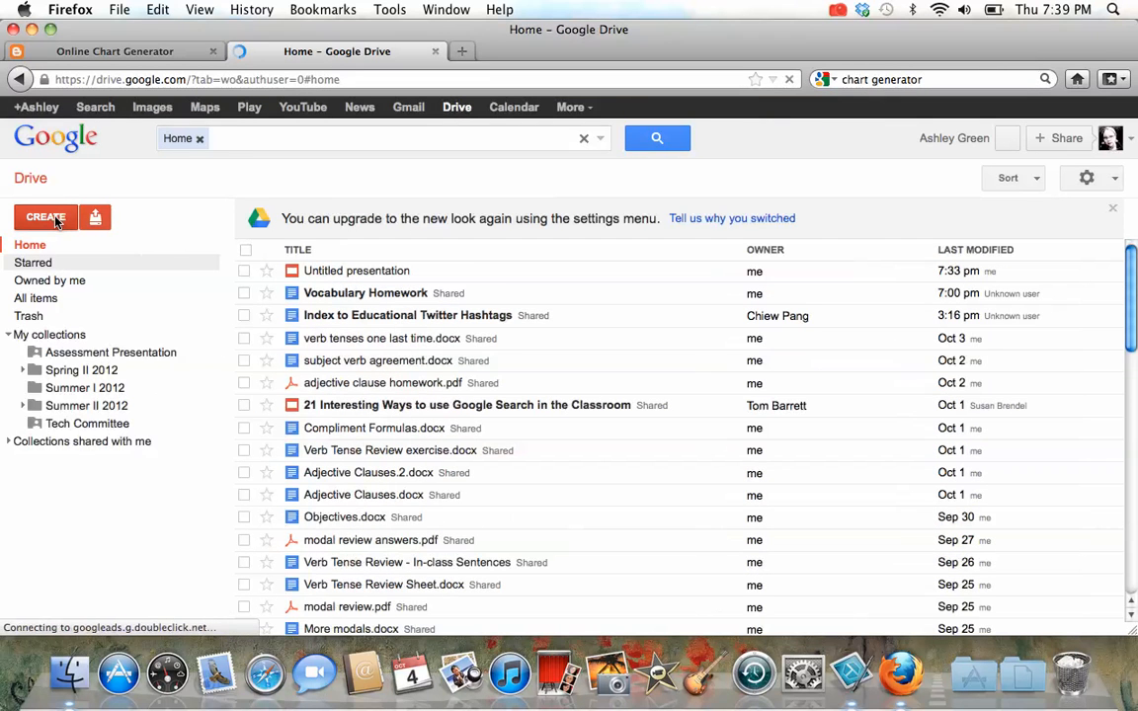
- Create a new presentation from Drive and keep the Simple Light theme
click(46, 217)
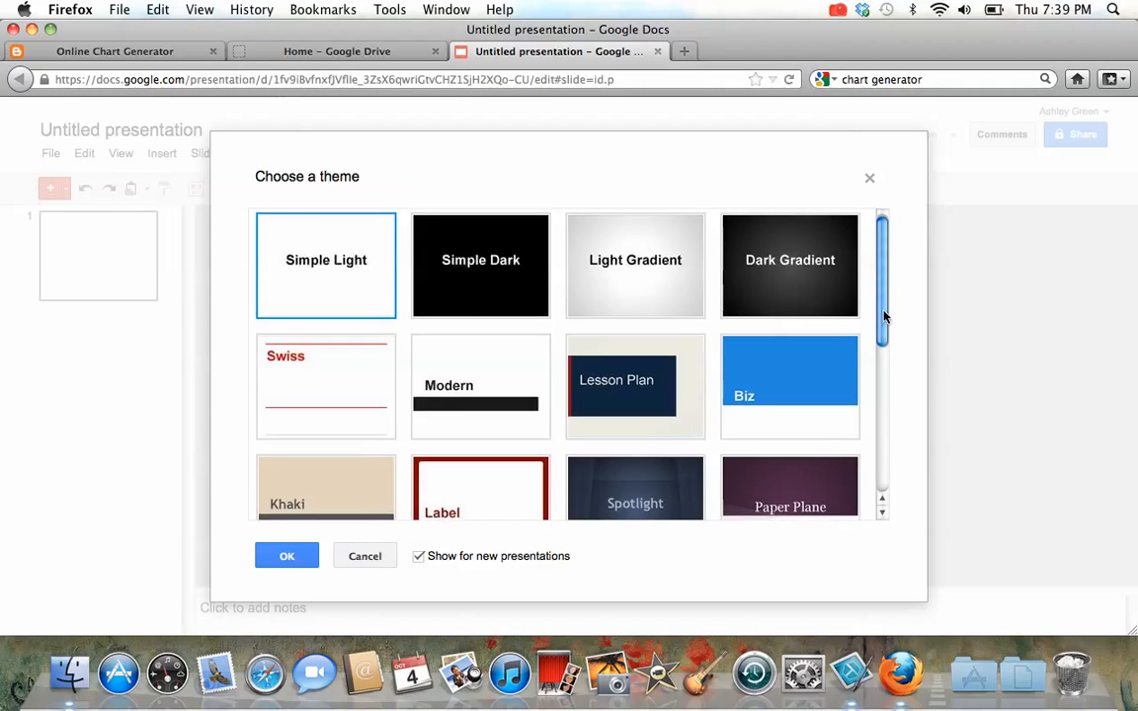
scroll(down, 3)
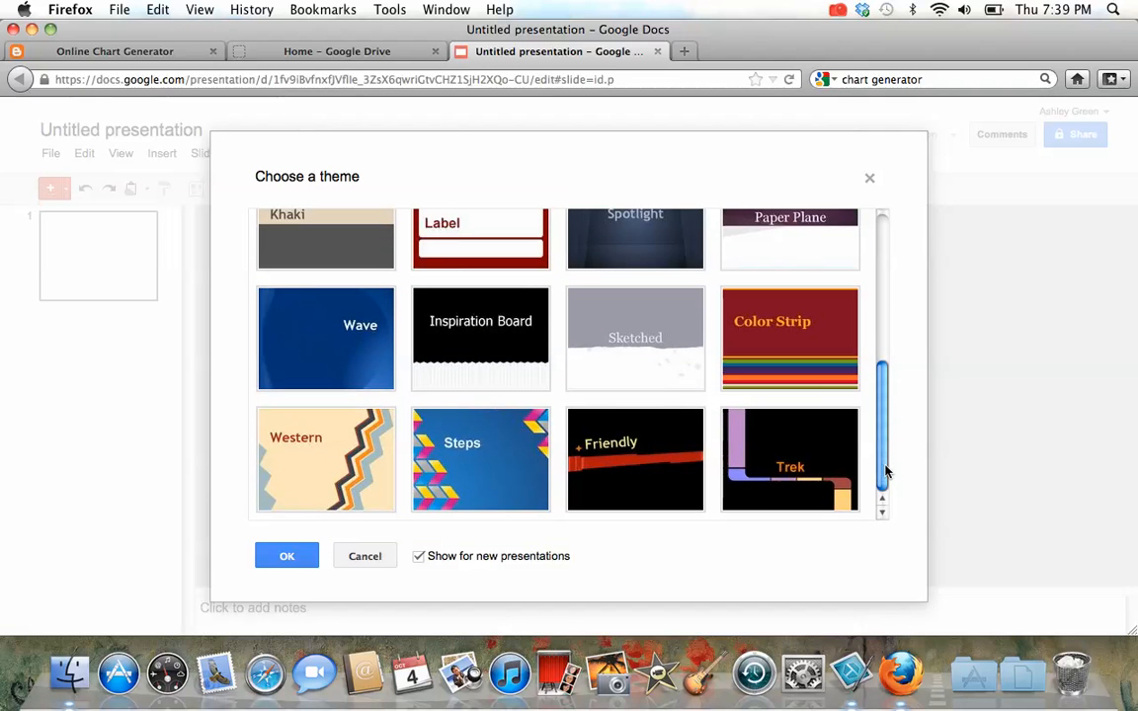
scroll(up, 3)
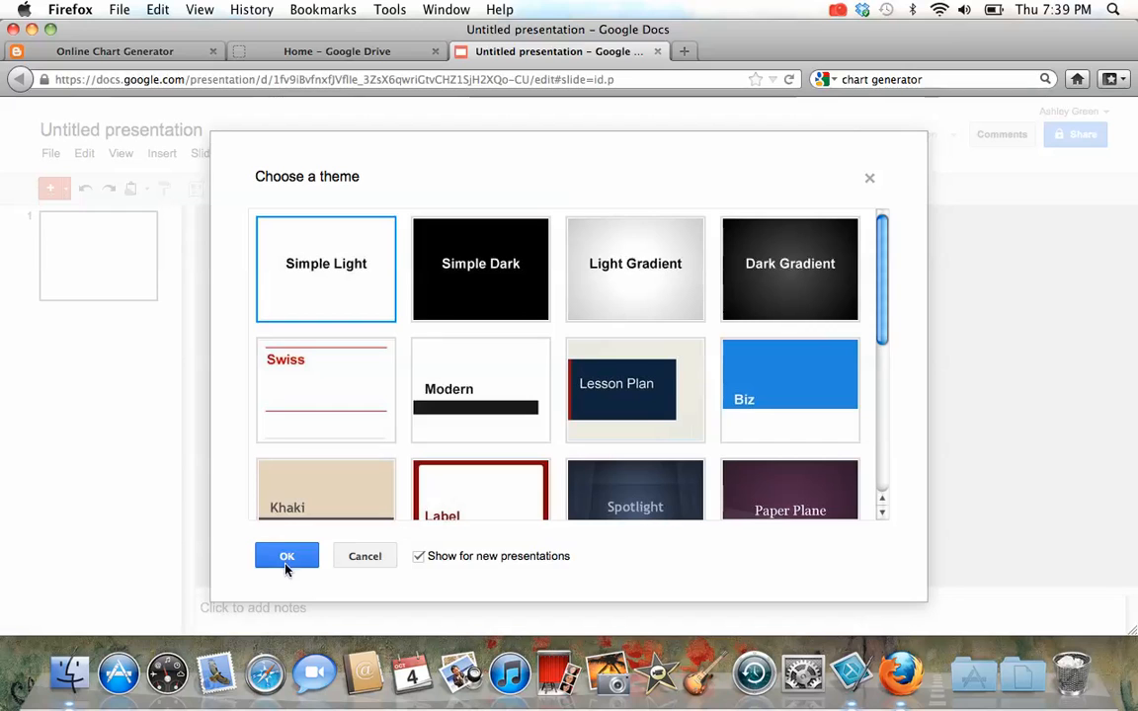
click(287, 555)
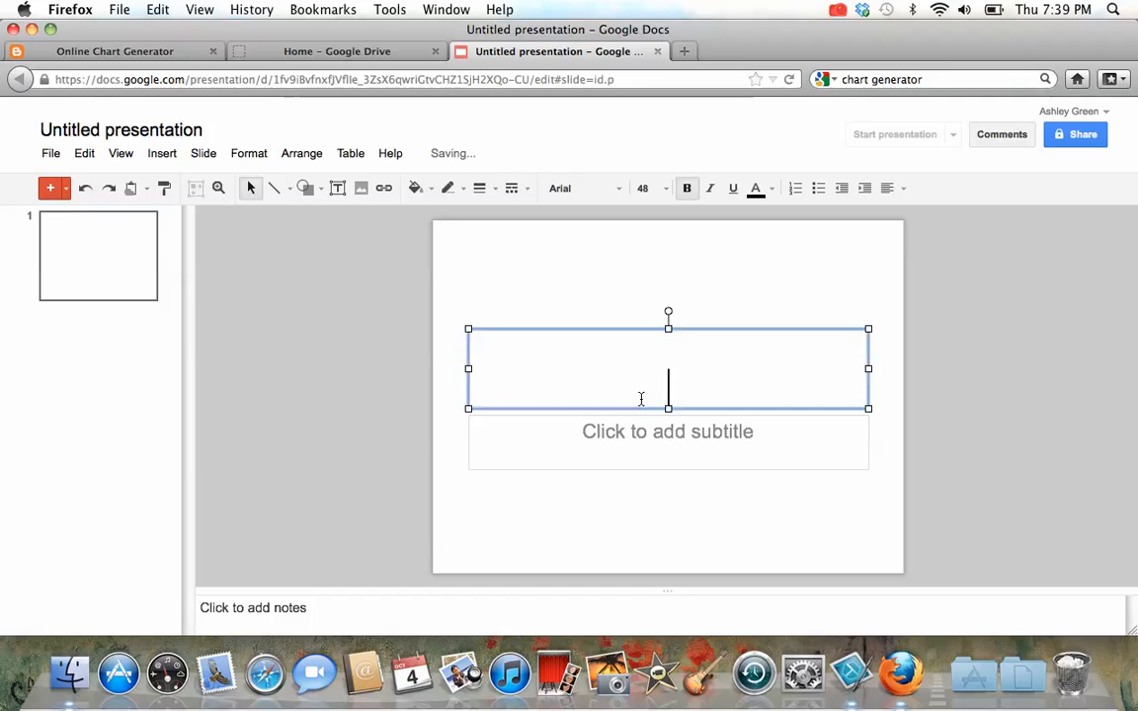
- Write title My Presentation and subtitle Ashley Green, then add a second slide
text(My Presen)
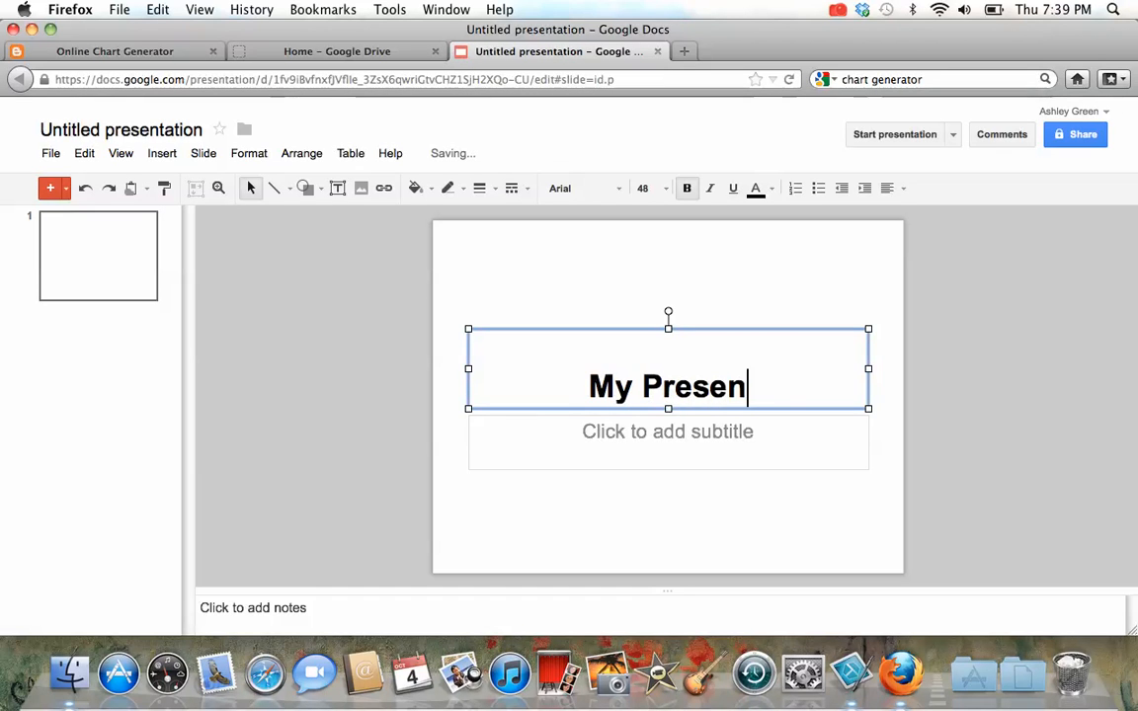
click(668, 441)
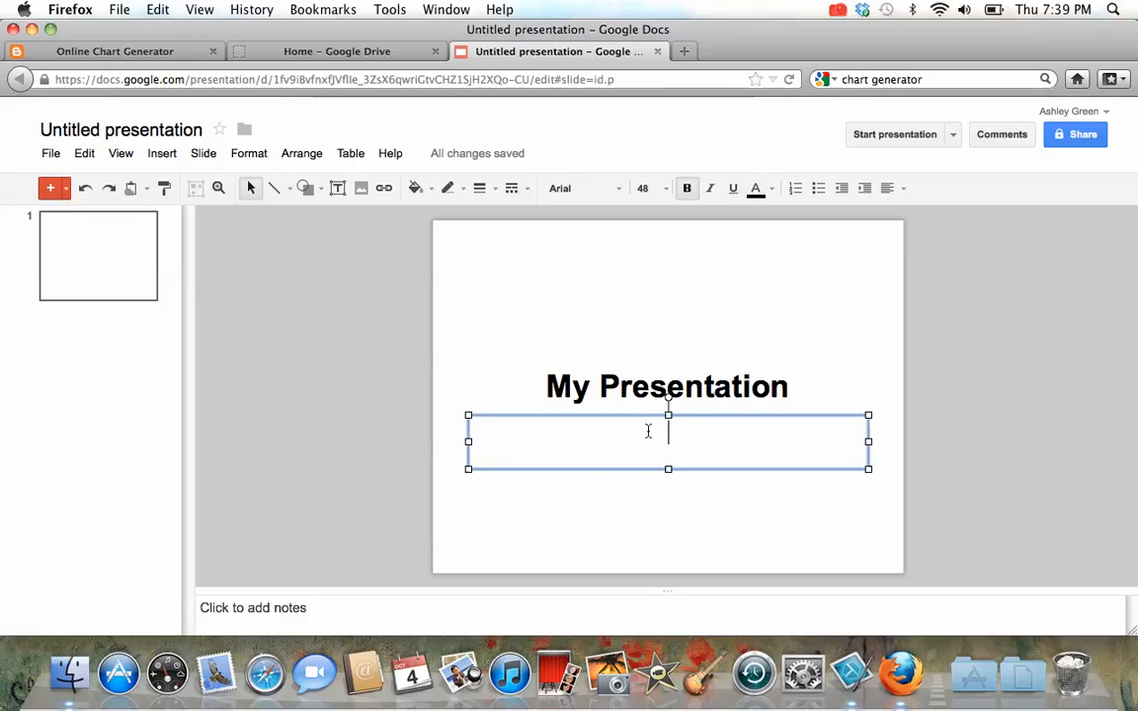
text(Ashley Green)
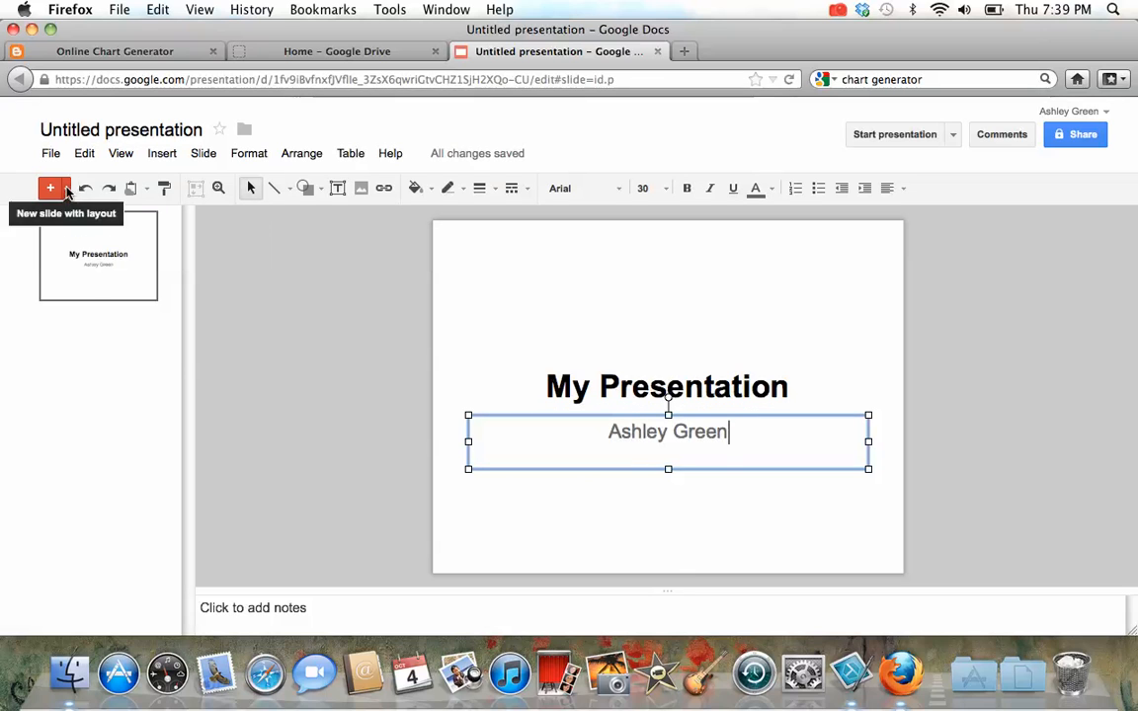
click(49, 188)
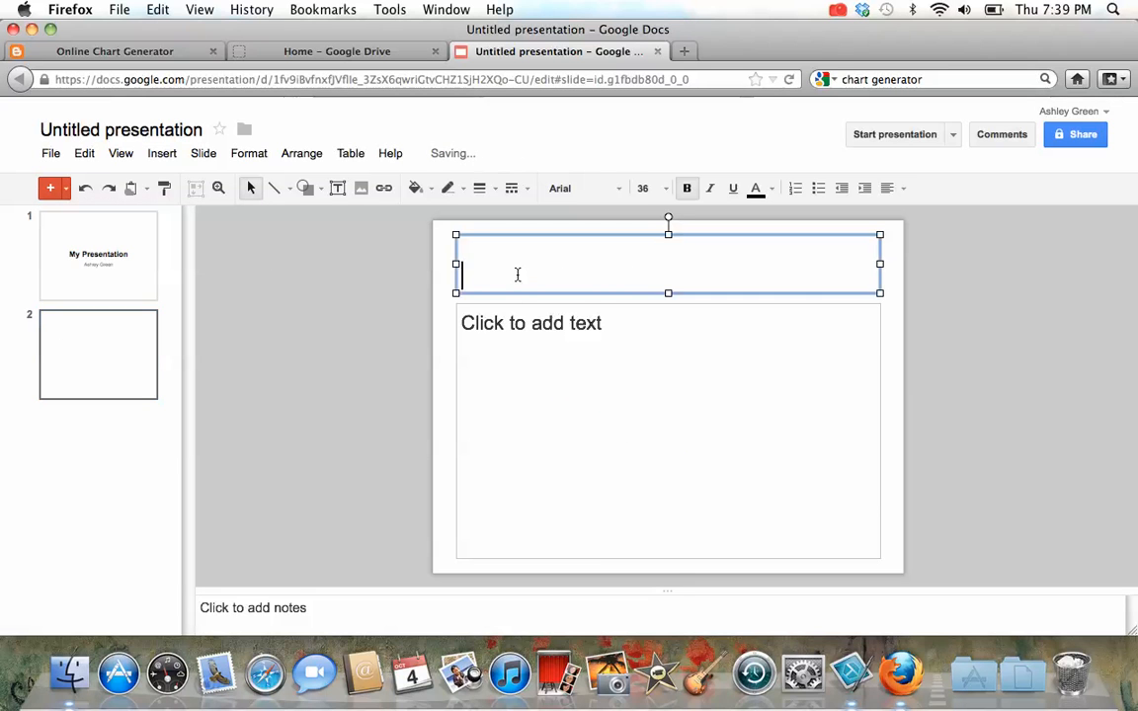
- Title slide two Have you ever been to China? and move into its body area
text(Have you ever been t)
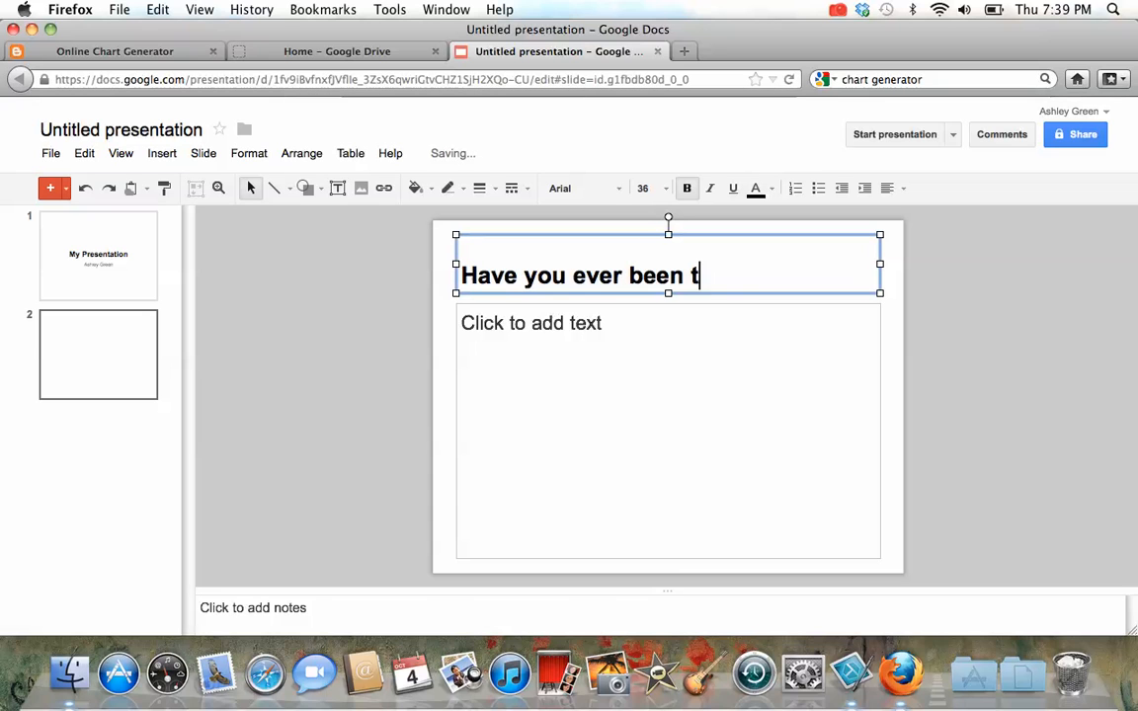
text(o China?)
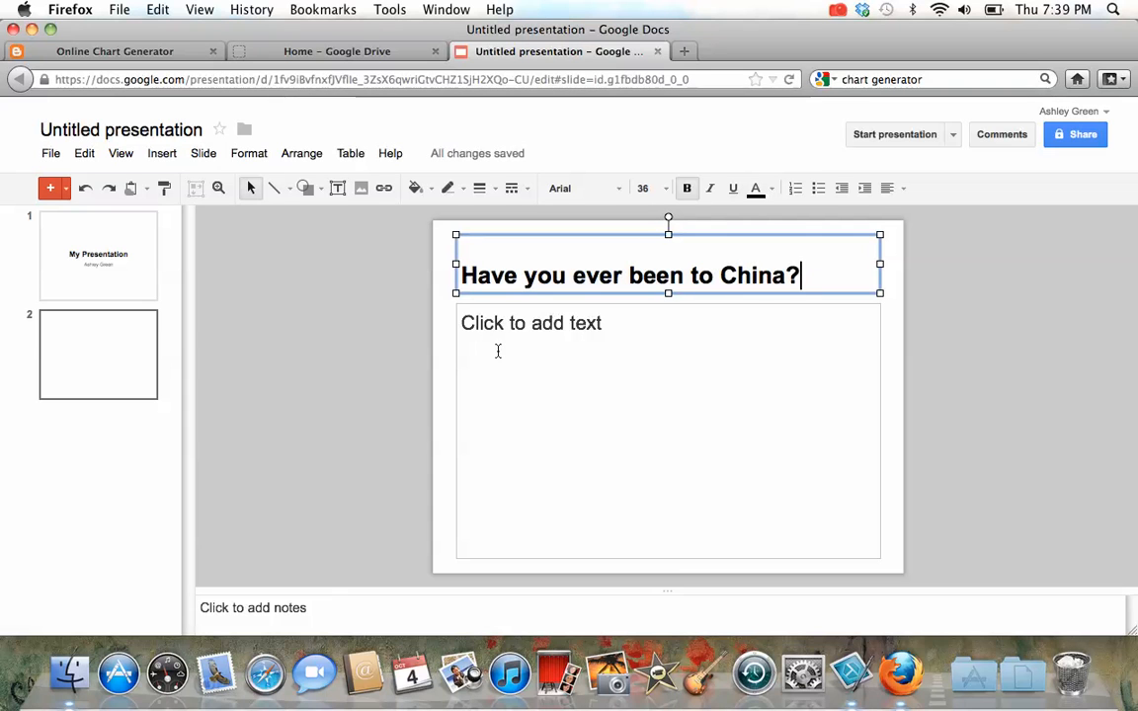
click(668, 430)
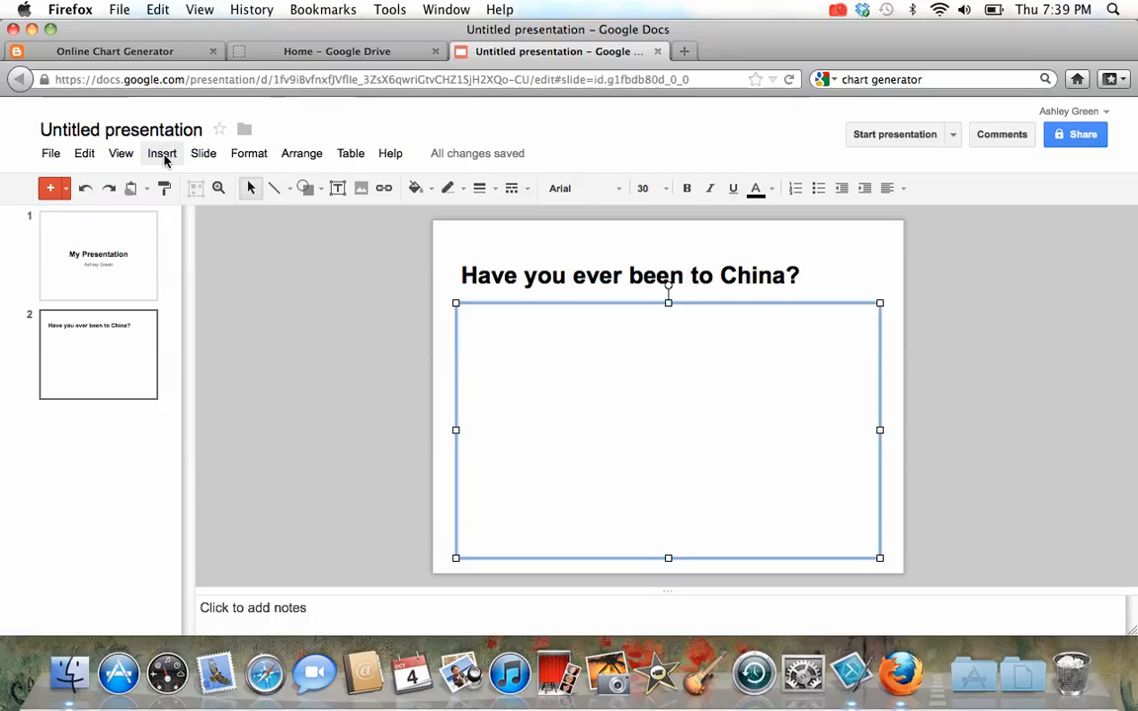
click(162, 153)
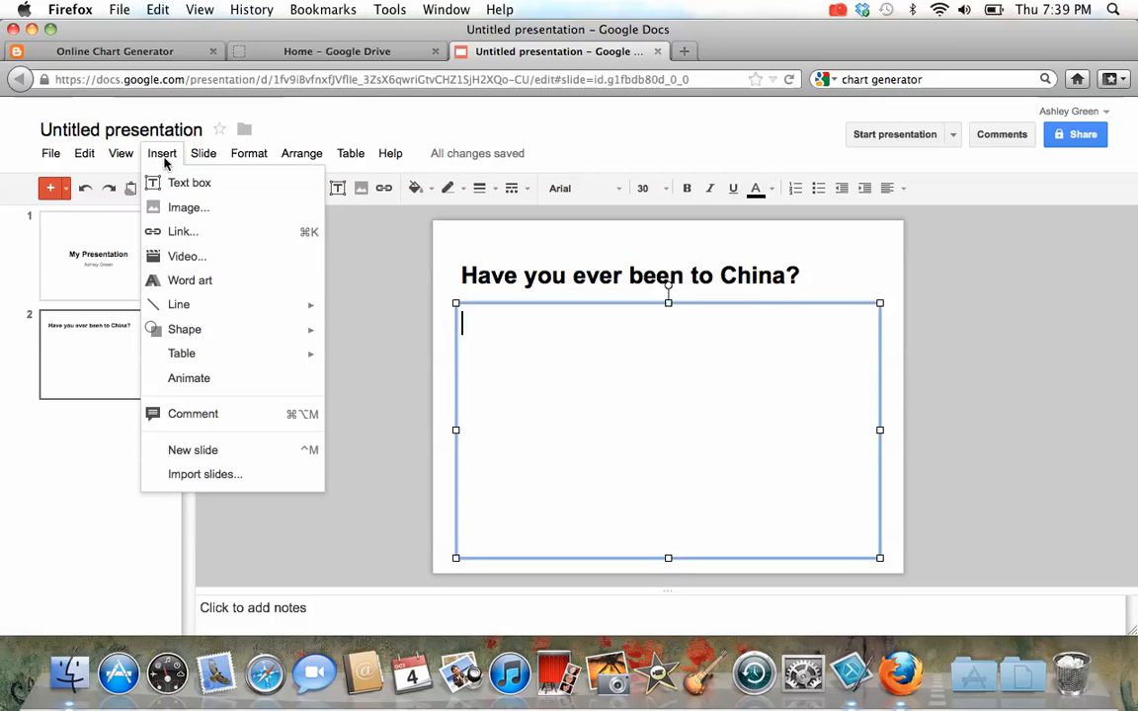
mouse_move(188, 207)
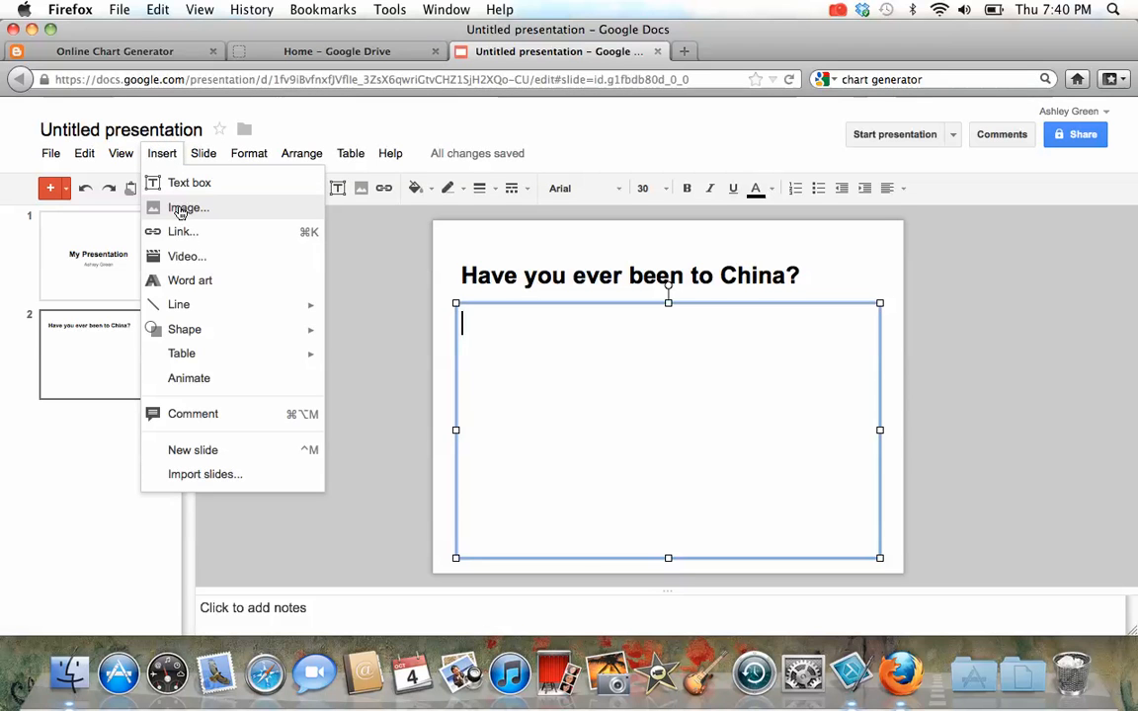
- Insert the chart.png image from the Desktop onto slide two
click(188, 207)
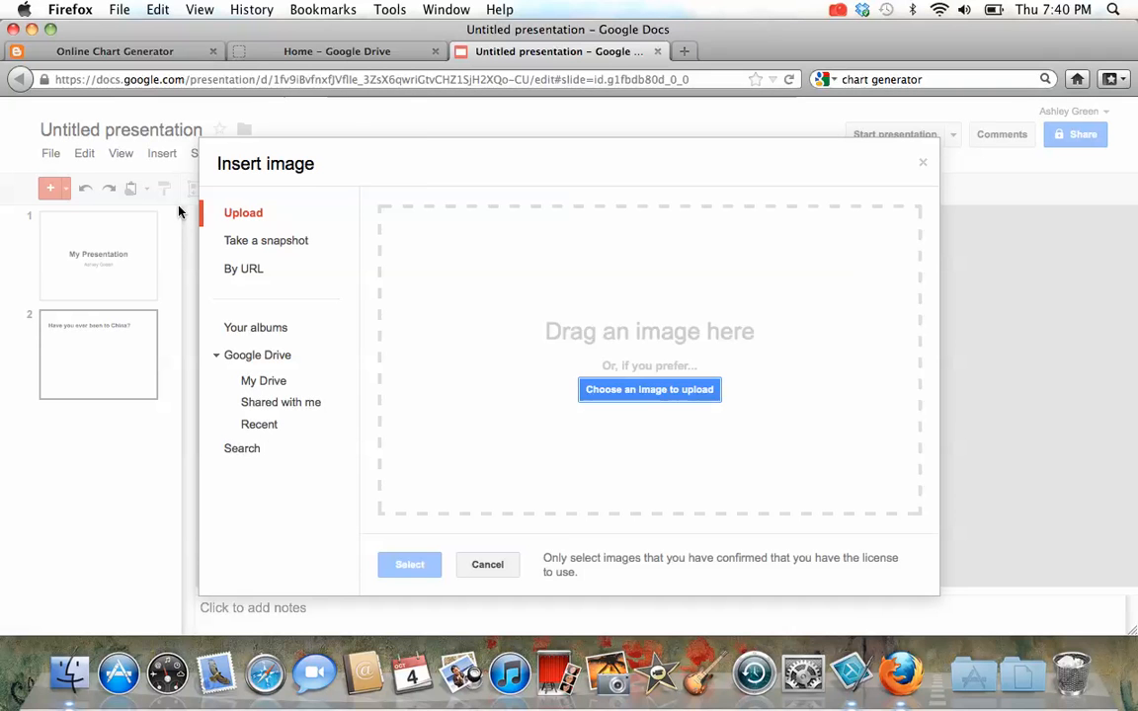
click(649, 389)
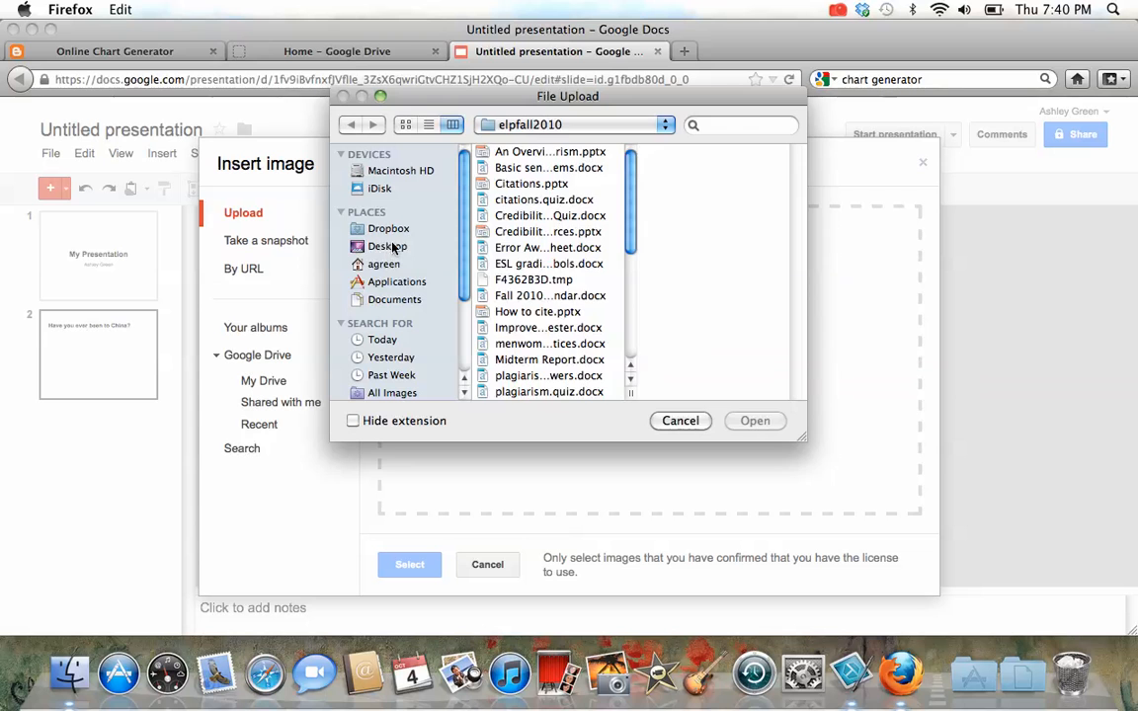
click(387, 246)
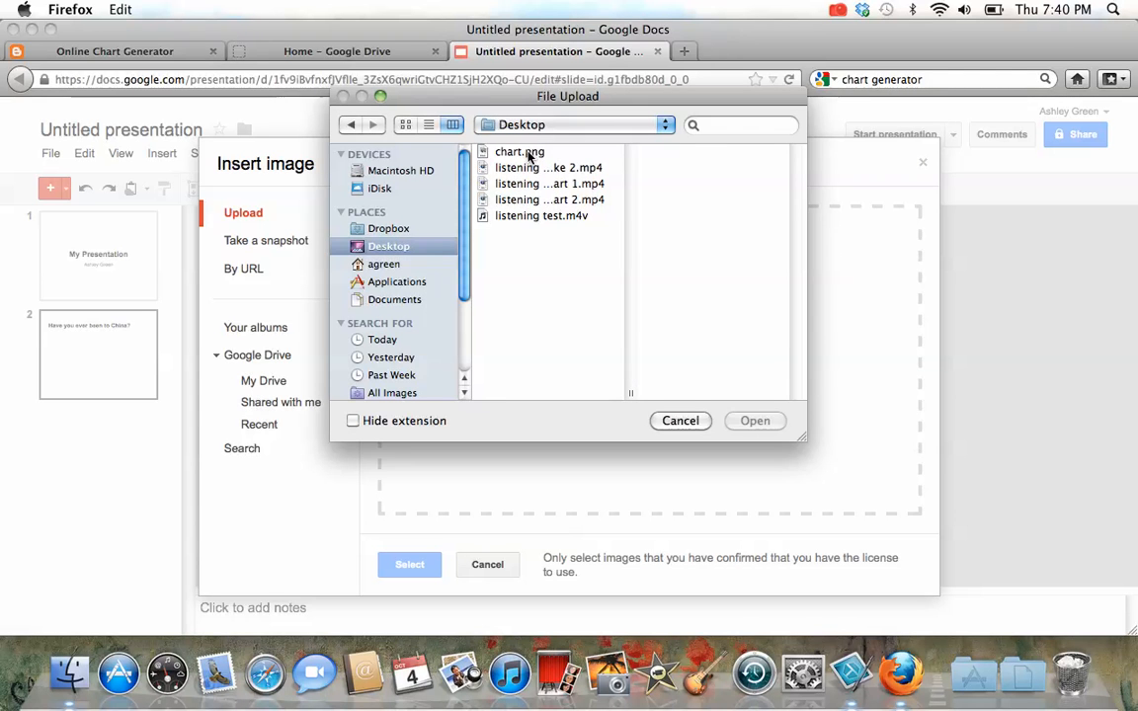
click(519, 151)
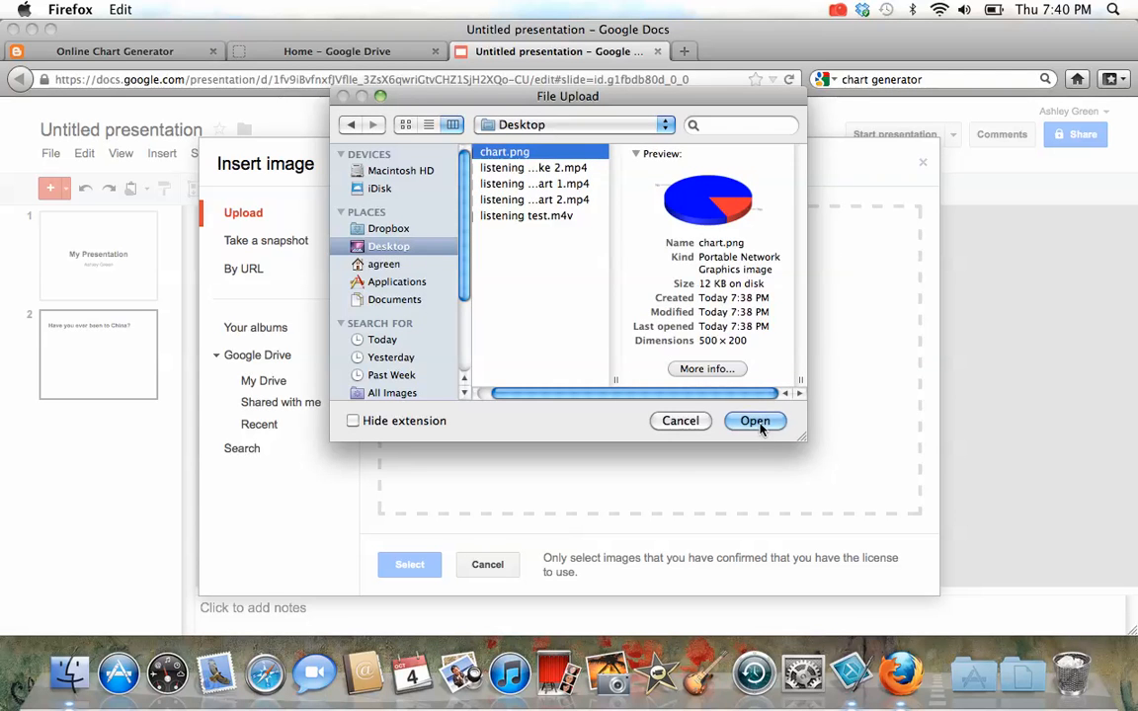
click(754, 421)
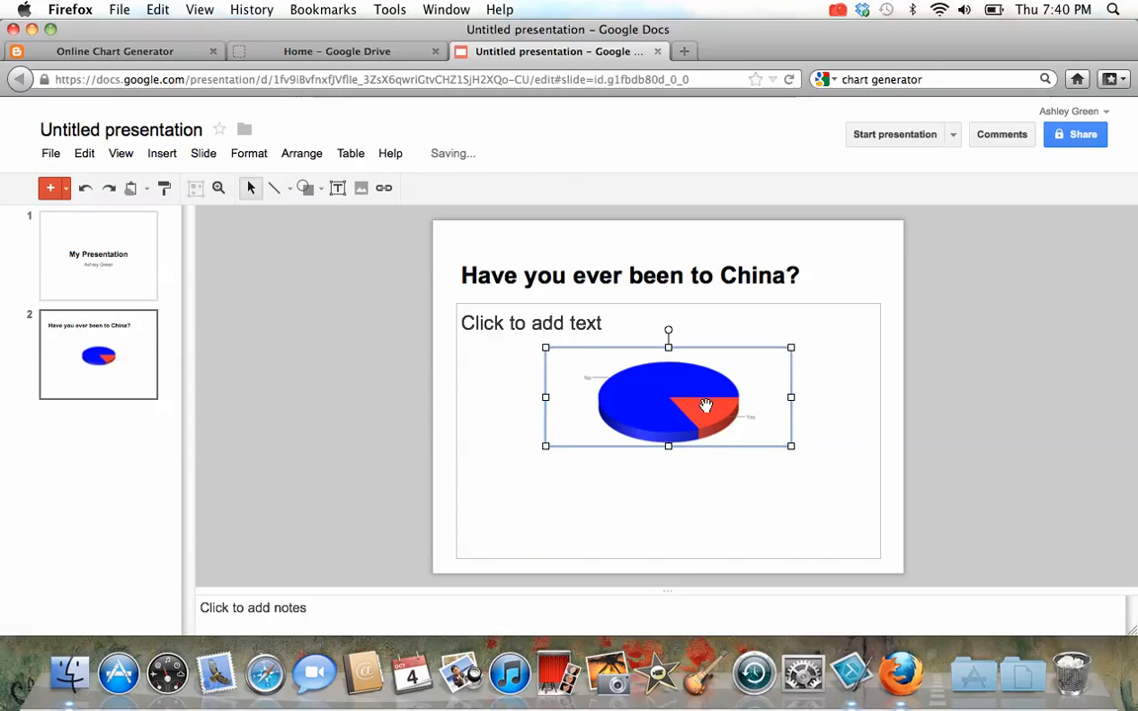
mouse_move(800, 433)
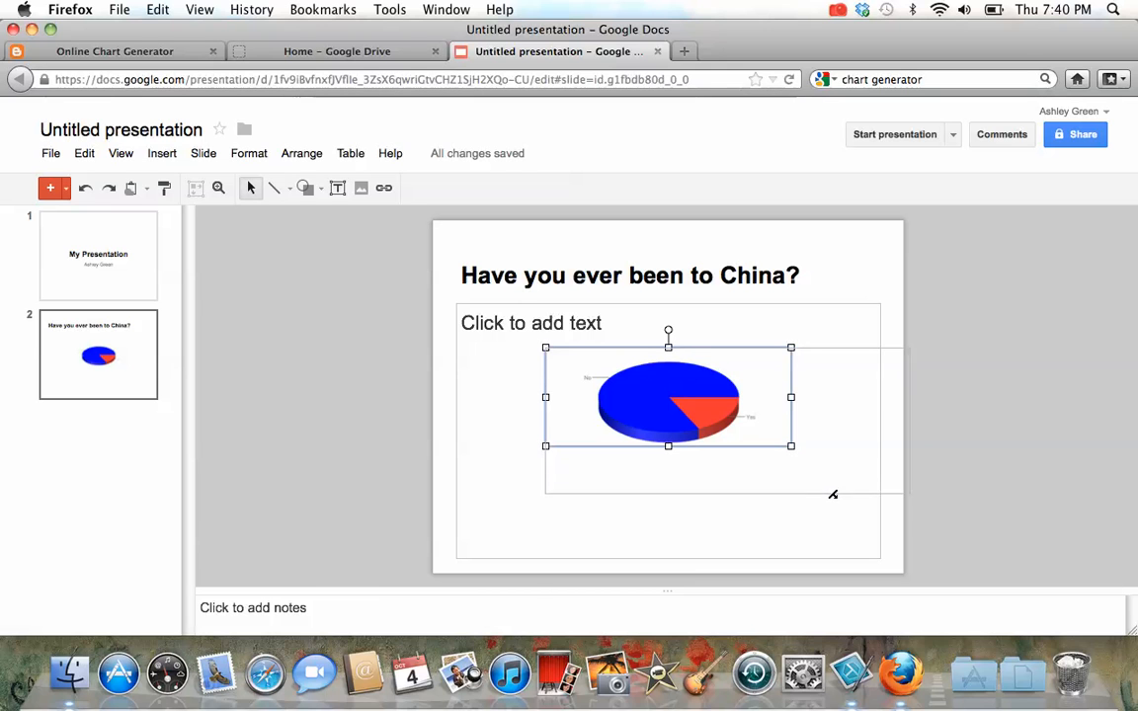
- Enlarge the pie chart picture by its corner handle to fill most of the body area
drag(791, 445, 937, 505)
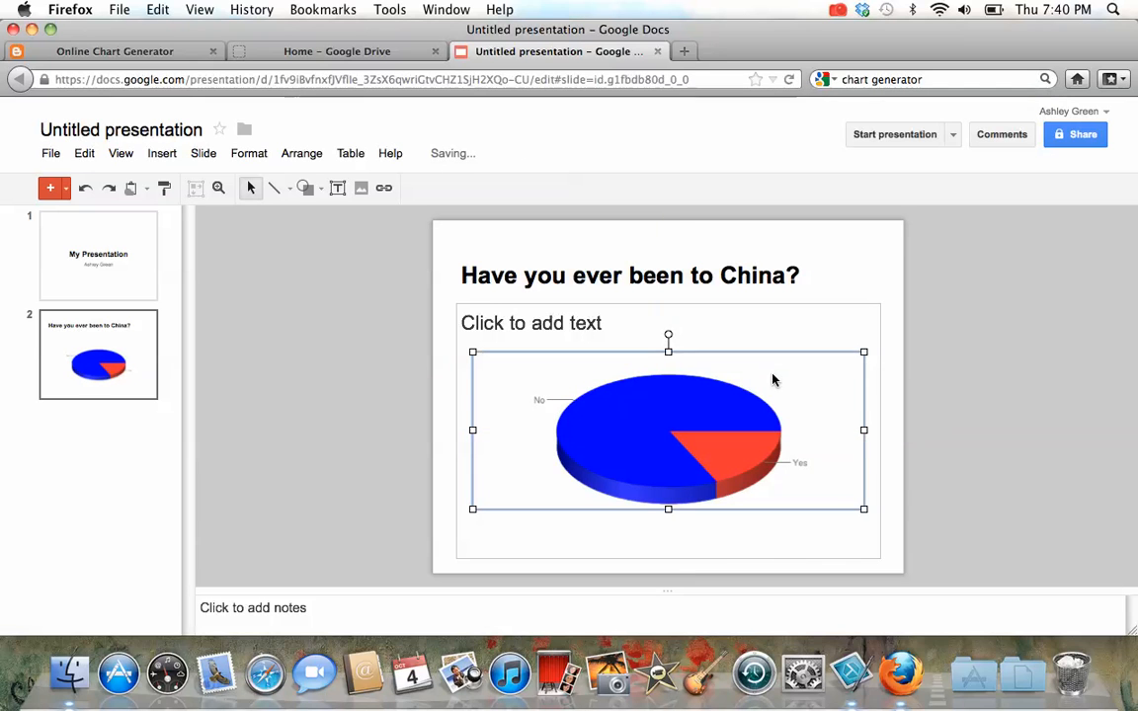
click(339, 311)
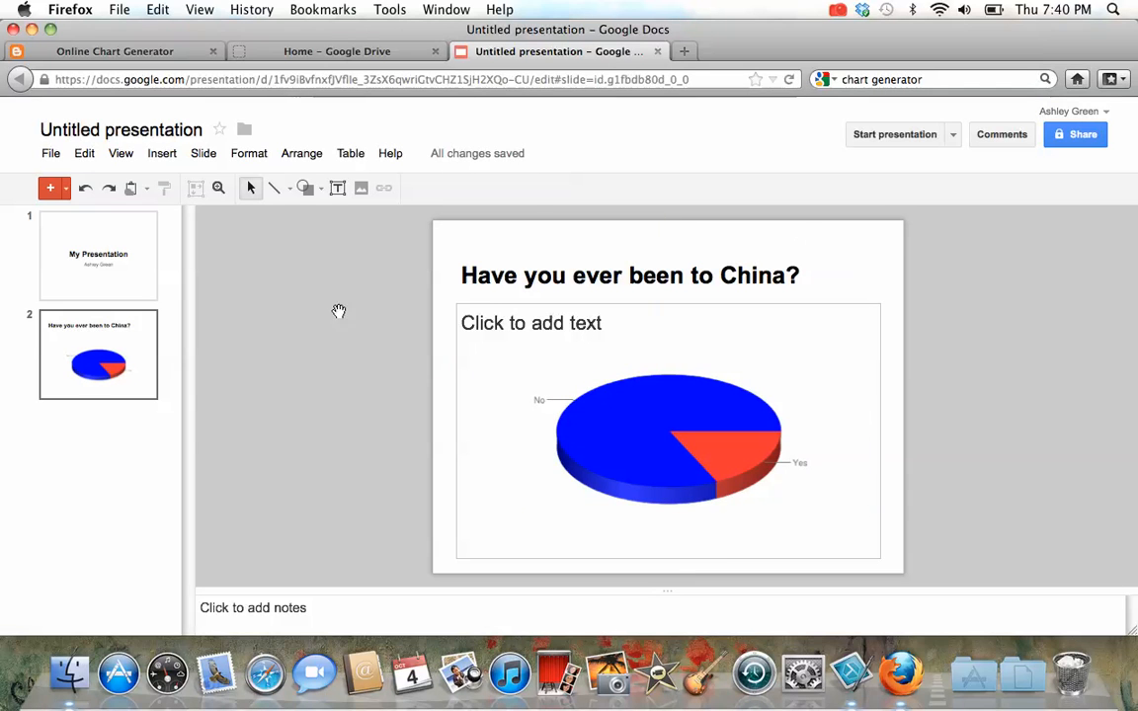
mouse_move(144, 383)
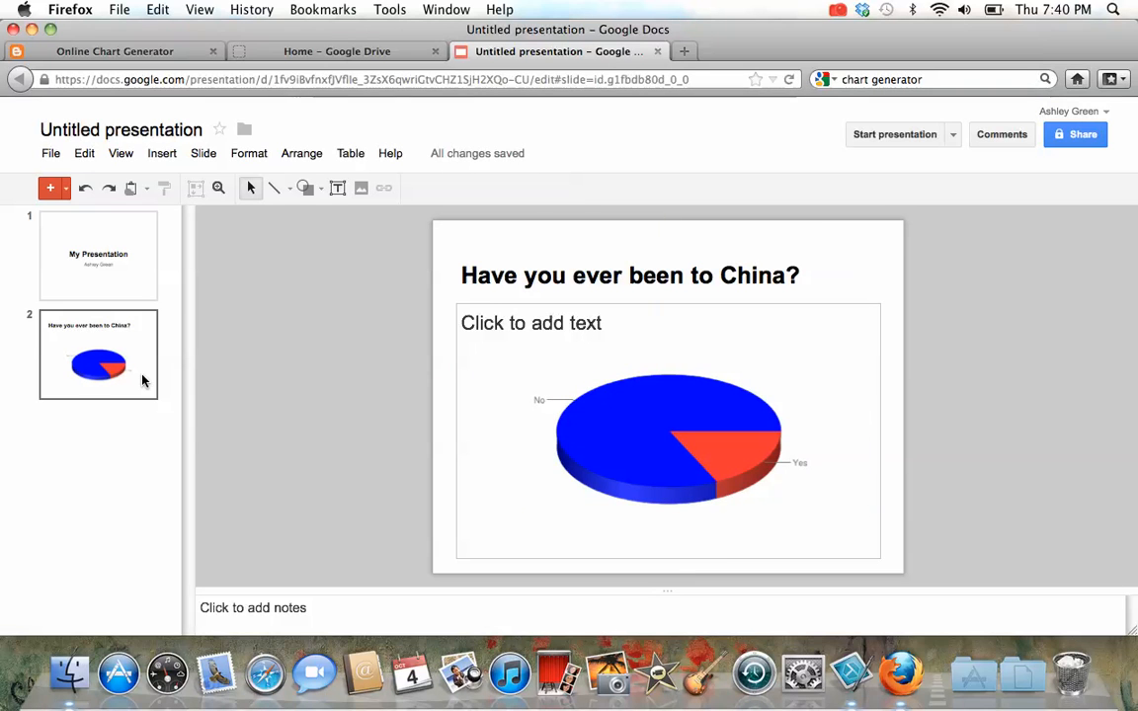
click(121, 130)
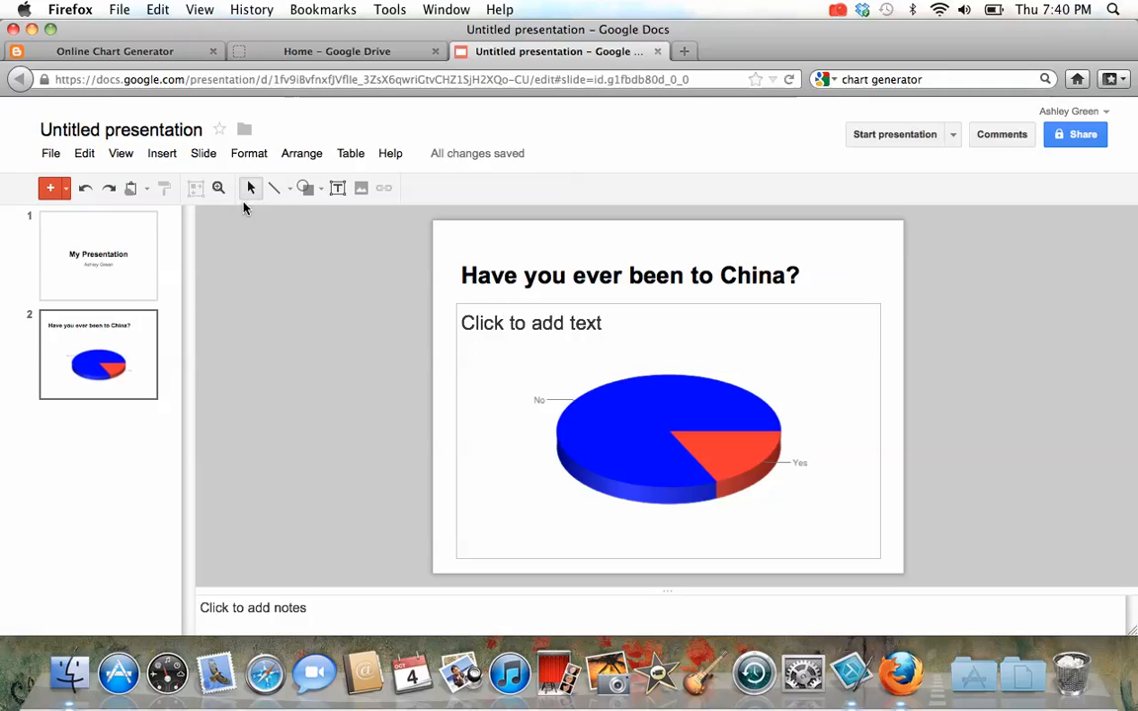
mouse_move(205, 295)
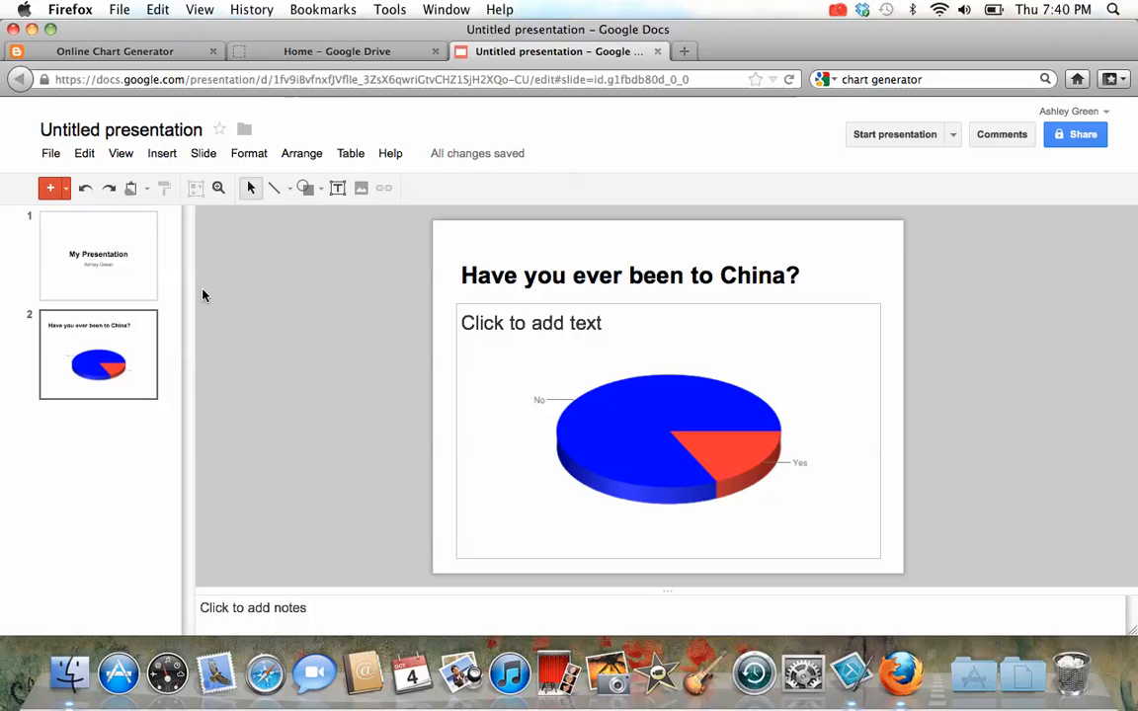
mouse_move(895, 134)
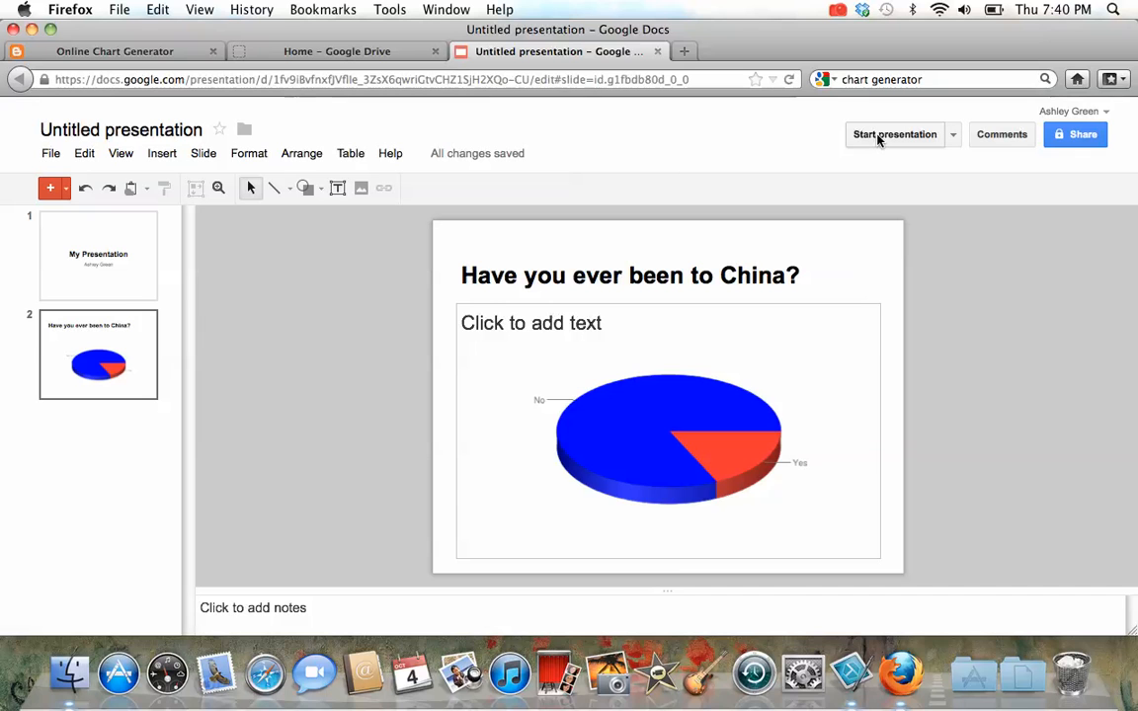
click(895, 135)
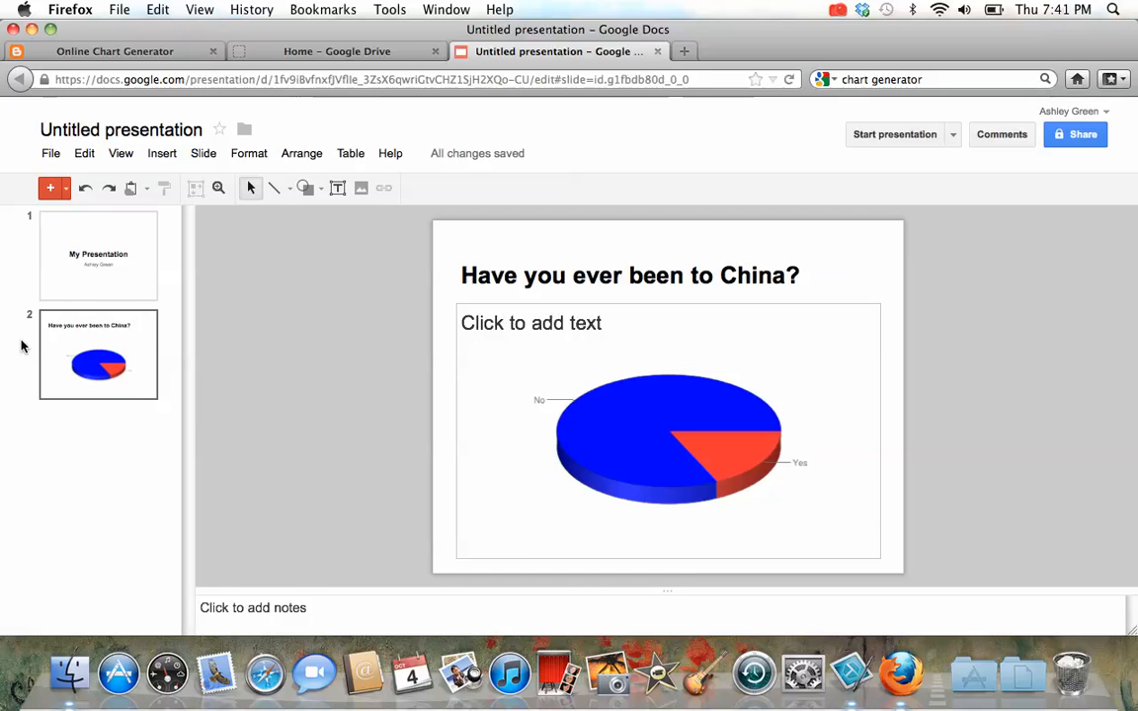
mouse_move(828, 37)
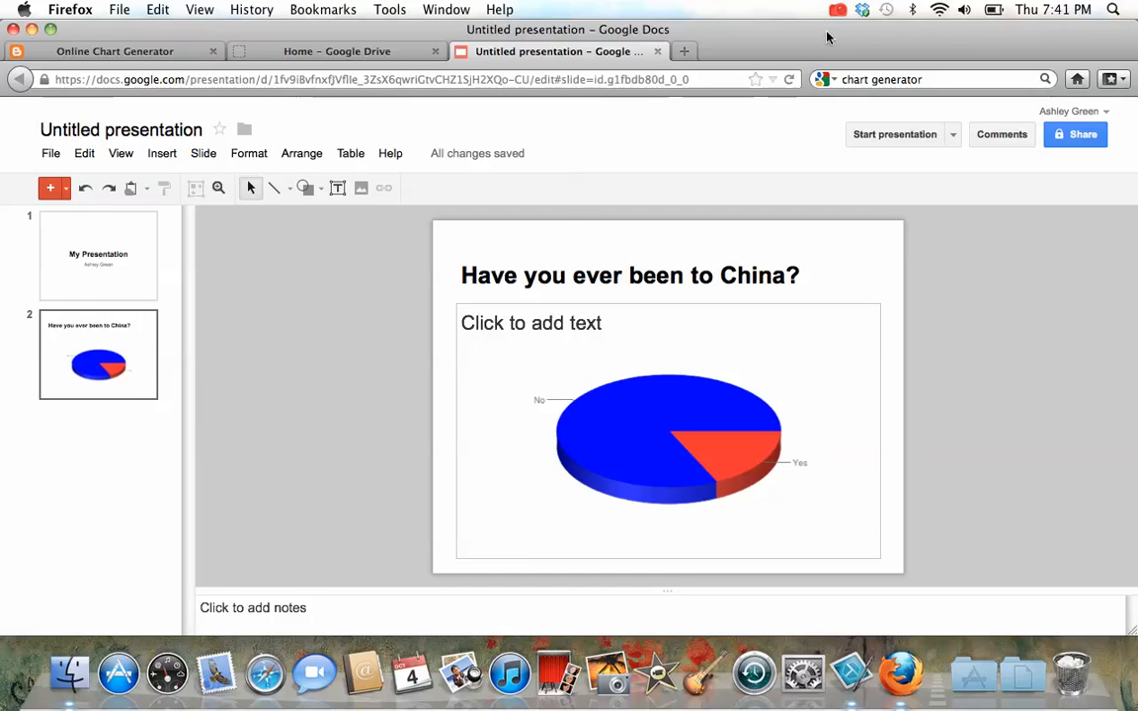